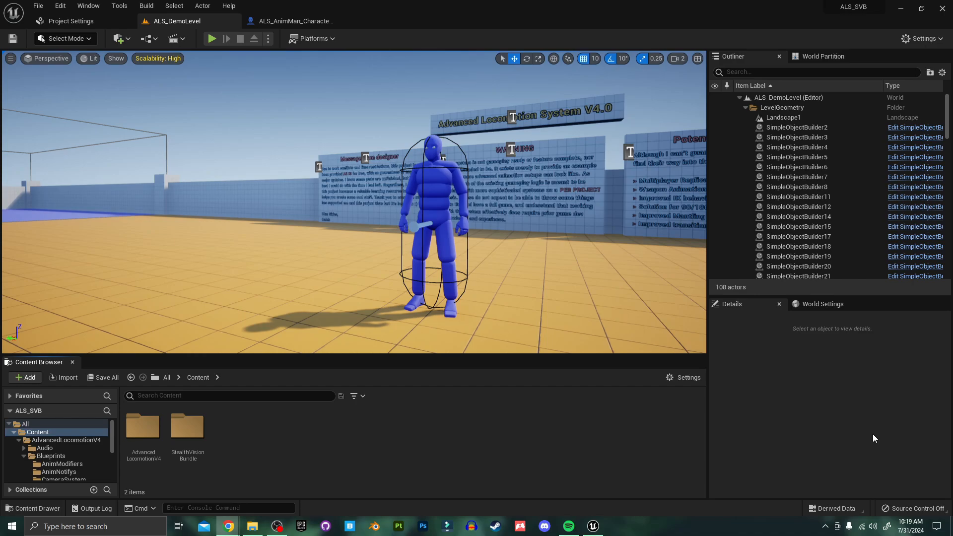
# Step: Switch to the ALS_AnimMan_CharacterBP blueprint and show its Class Defaults
pyautogui.click(294, 21)
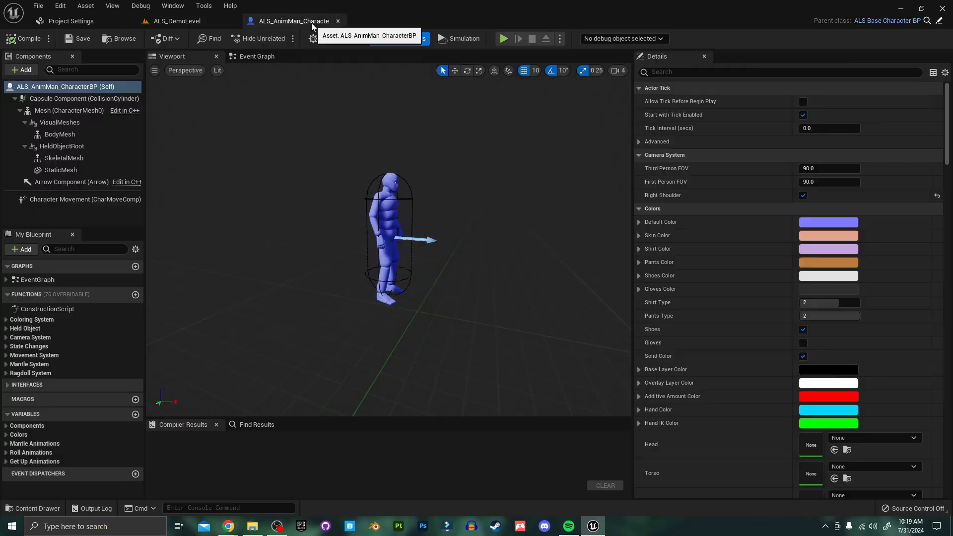
pyautogui.click(404, 39)
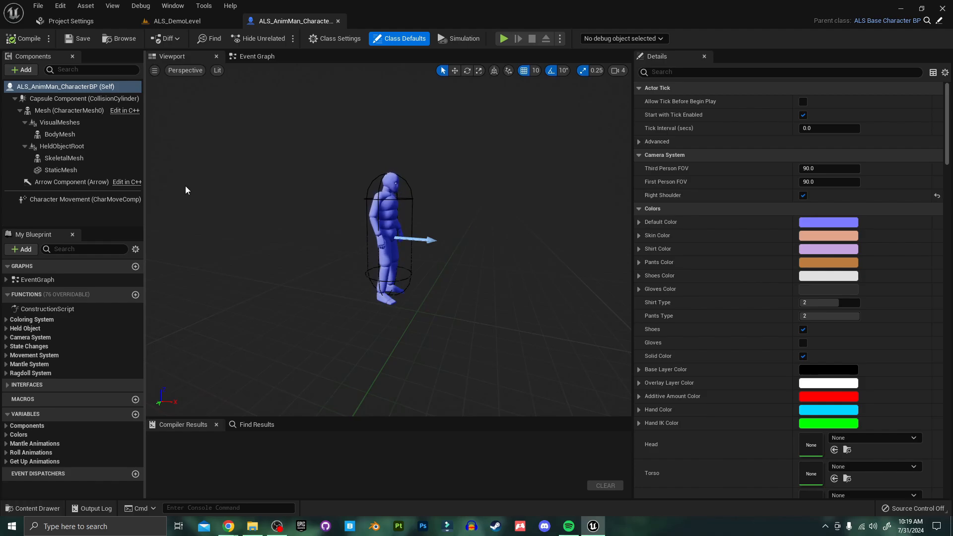
# Step: Add a Camera component to the character and name it CustomCamera
pyautogui.click(21, 69)
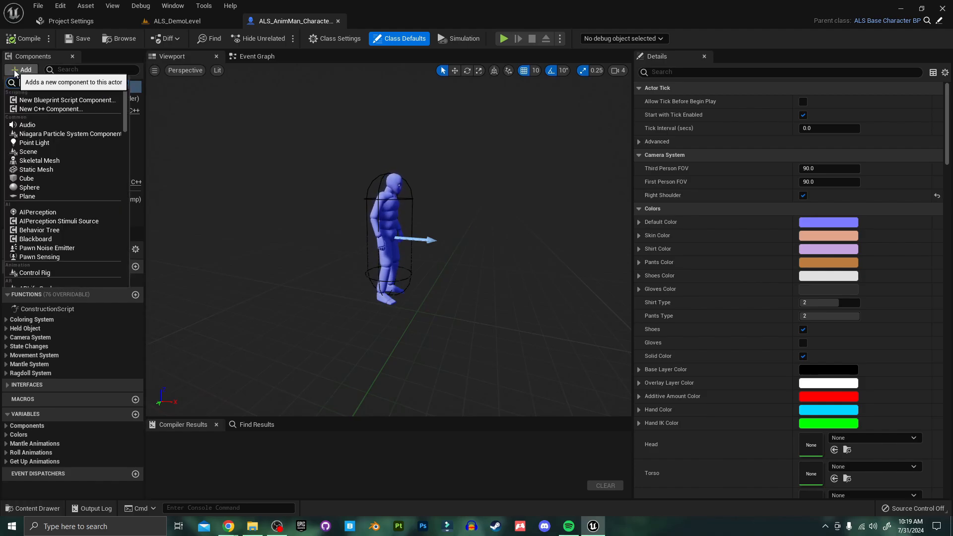
pyautogui.write('Camera')
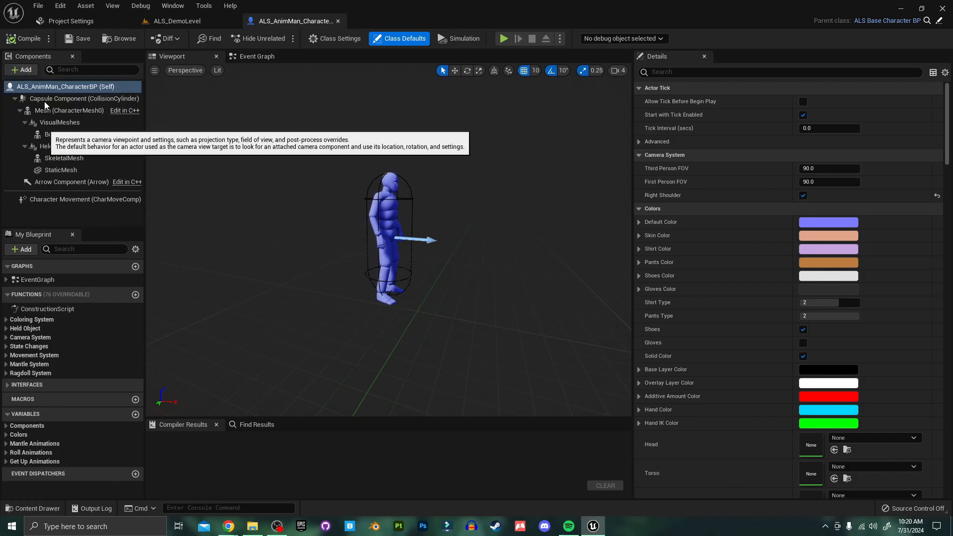
pyautogui.click(21, 69)
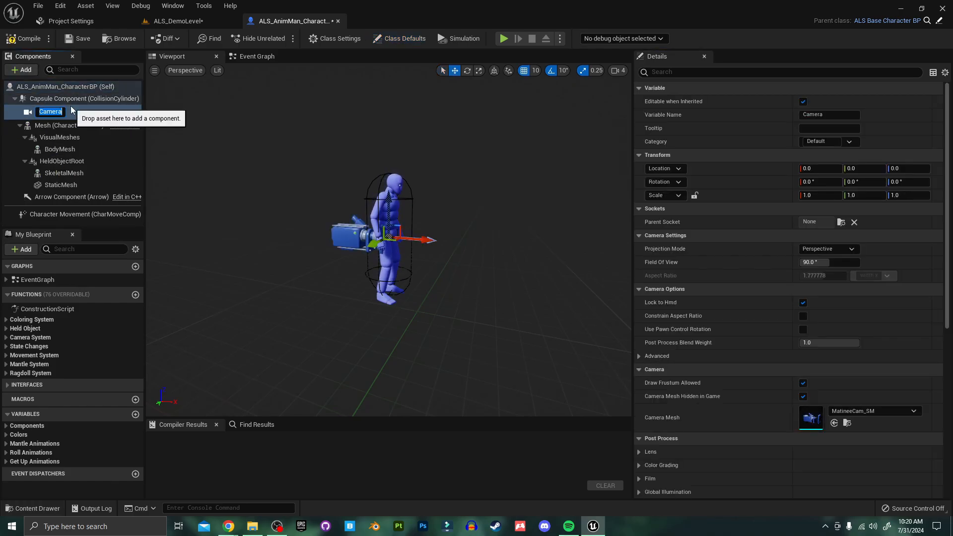
pyautogui.write('CustomCam')
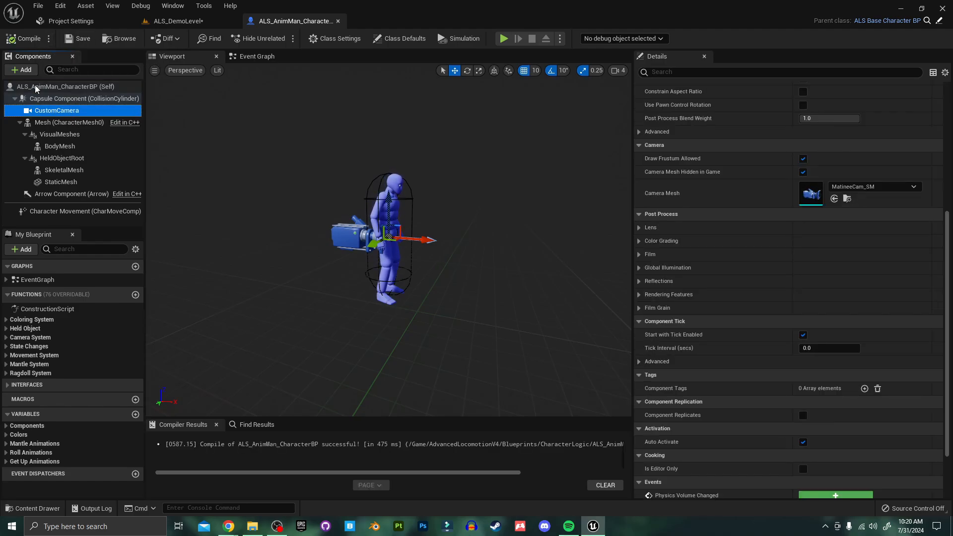
pyautogui.moveTo(61, 86)
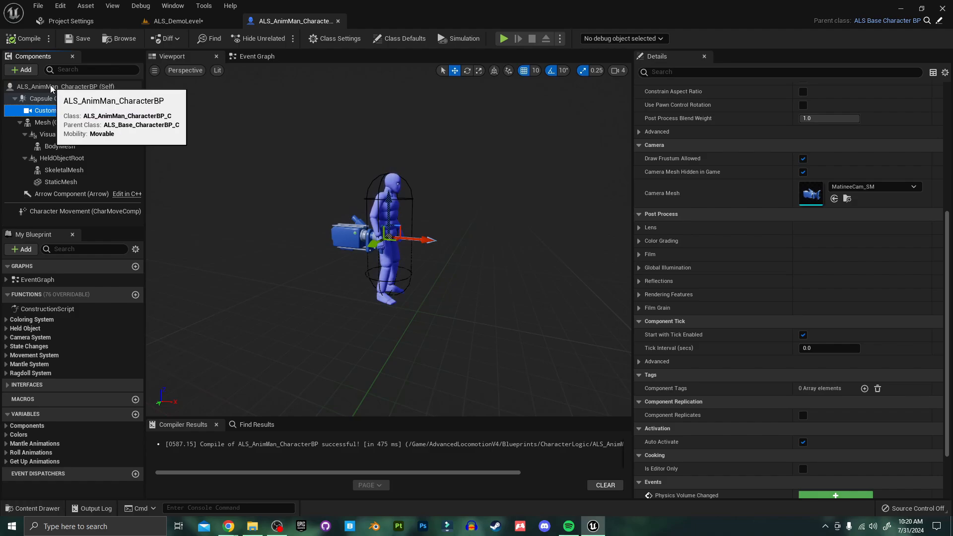
# Step: Filter the (Self) root's Details for 'tag' properties and scroll the results
pyautogui.click(399, 38)
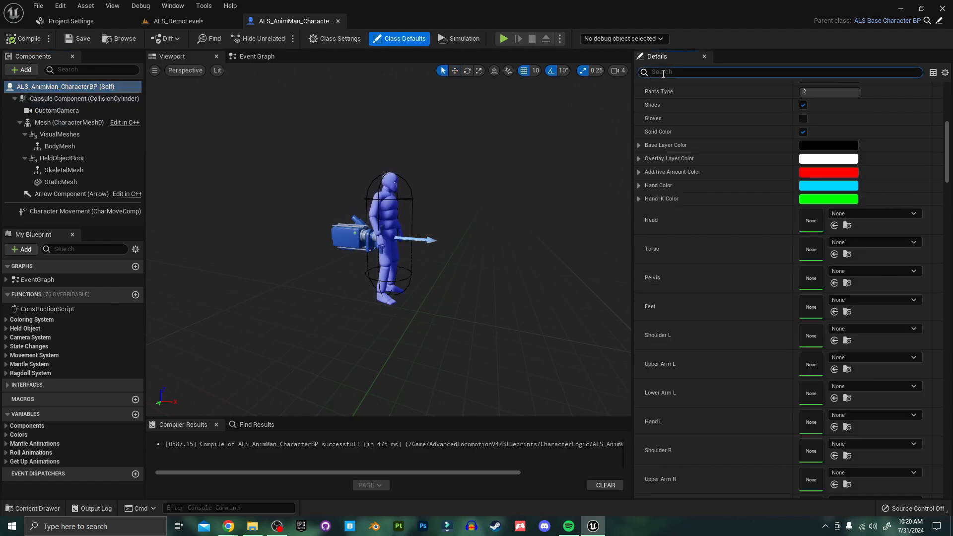
pyautogui.write('tag')
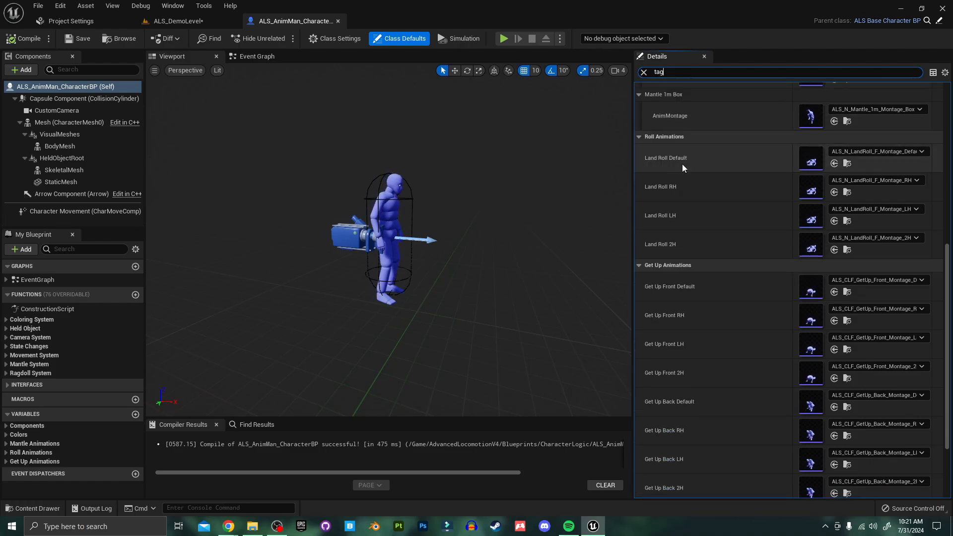
pyautogui.scroll(-3)
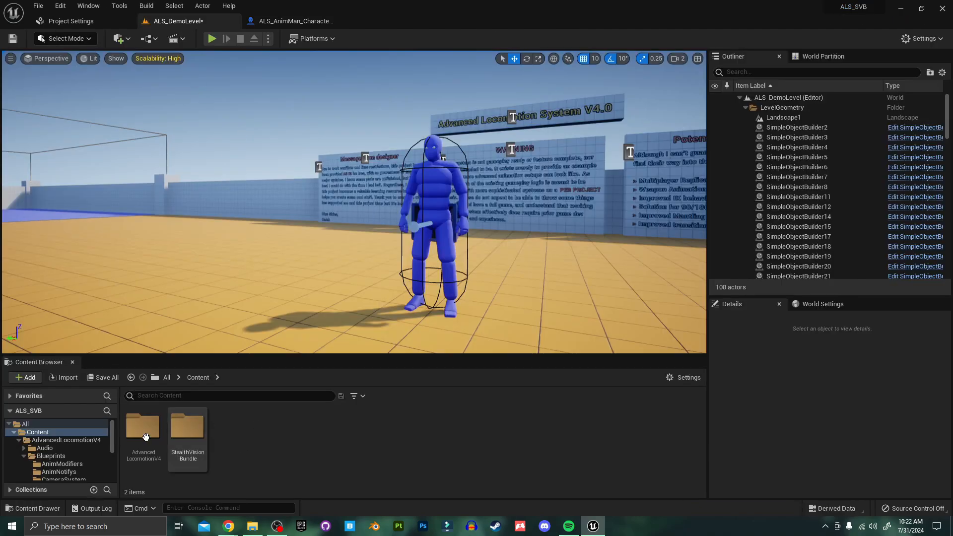
pyautogui.moveTo(144, 429)
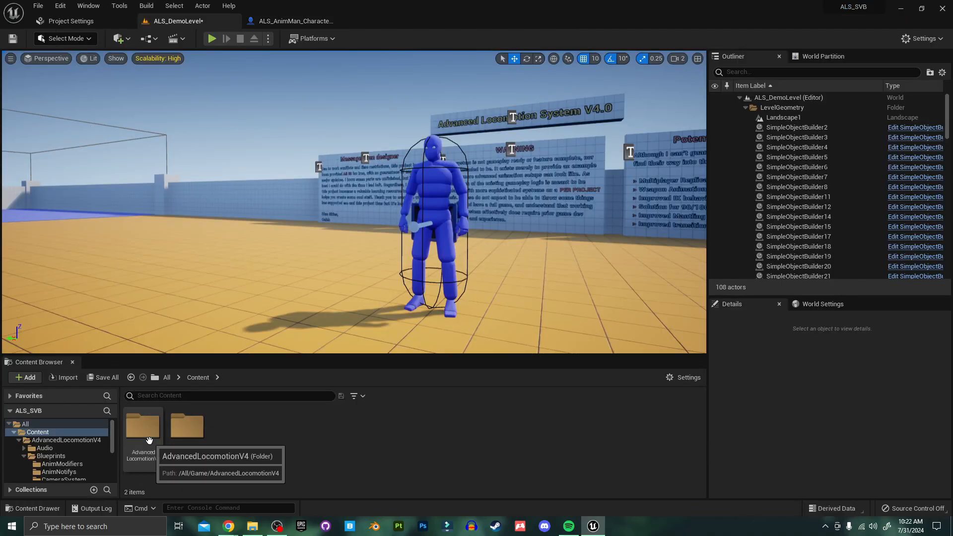
# Step: Open AdvancedLocomotionV4 > Blueprints > CameraSystem and select ALS_PlayerCameraManager
pyautogui.doubleClick(143, 426)
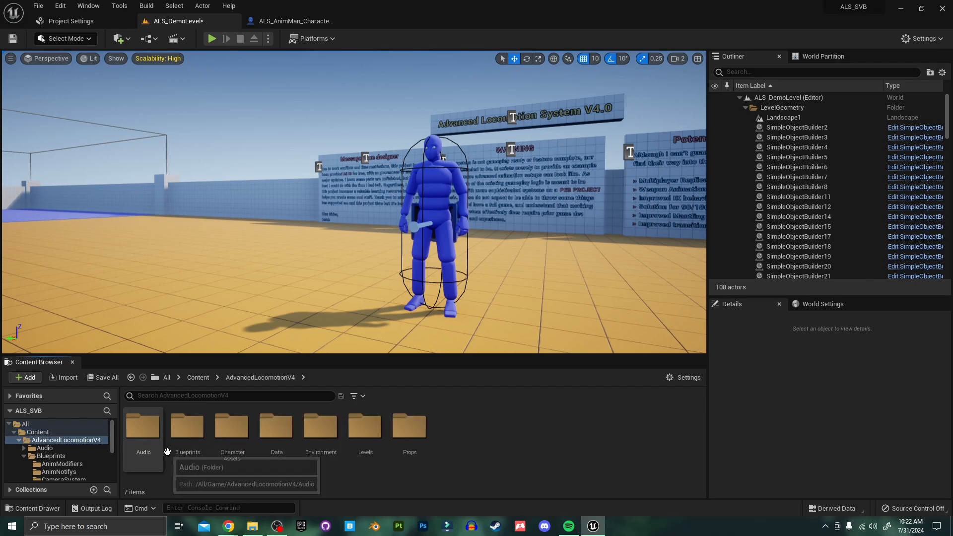
pyautogui.doubleClick(187, 425)
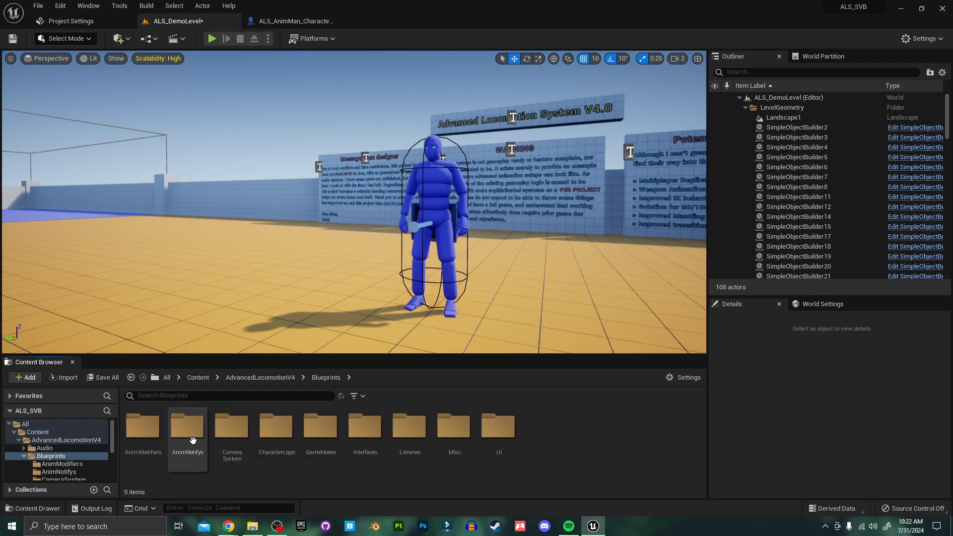
pyautogui.doubleClick(231, 426)
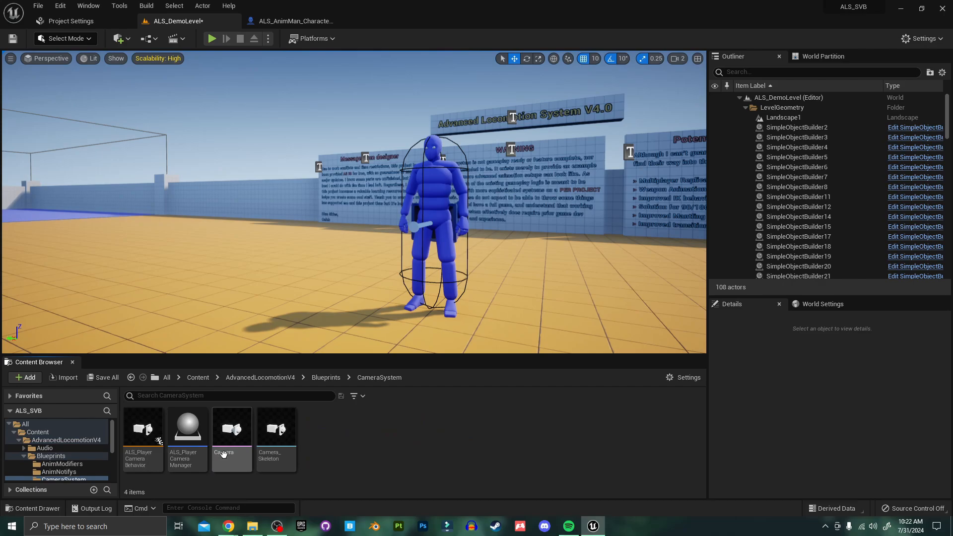
pyautogui.moveTo(187, 425)
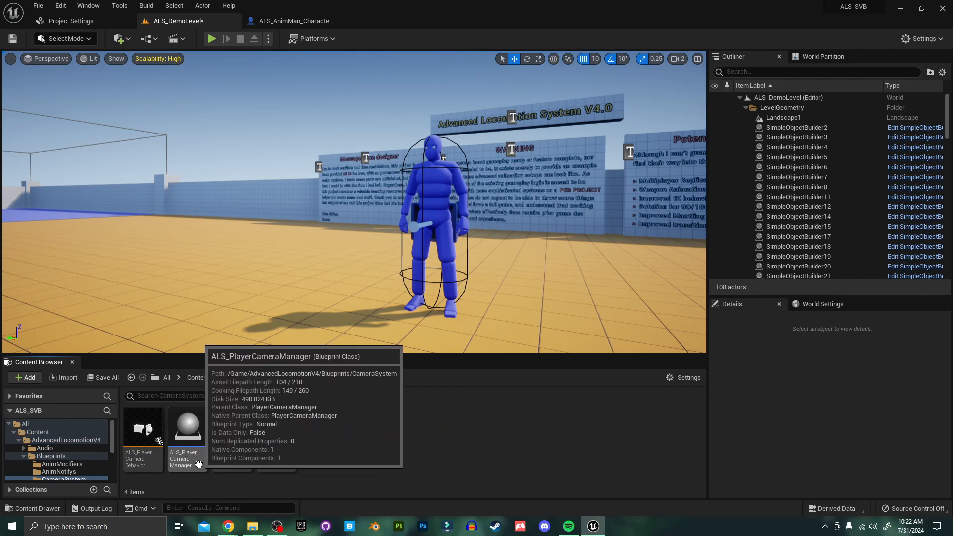
pyautogui.moveTo(192, 461)
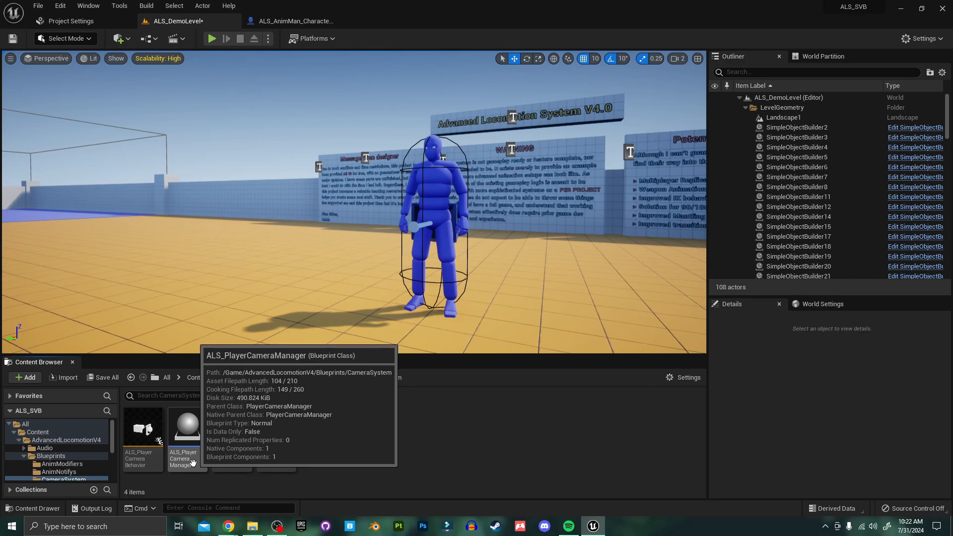
pyautogui.click(185, 426)
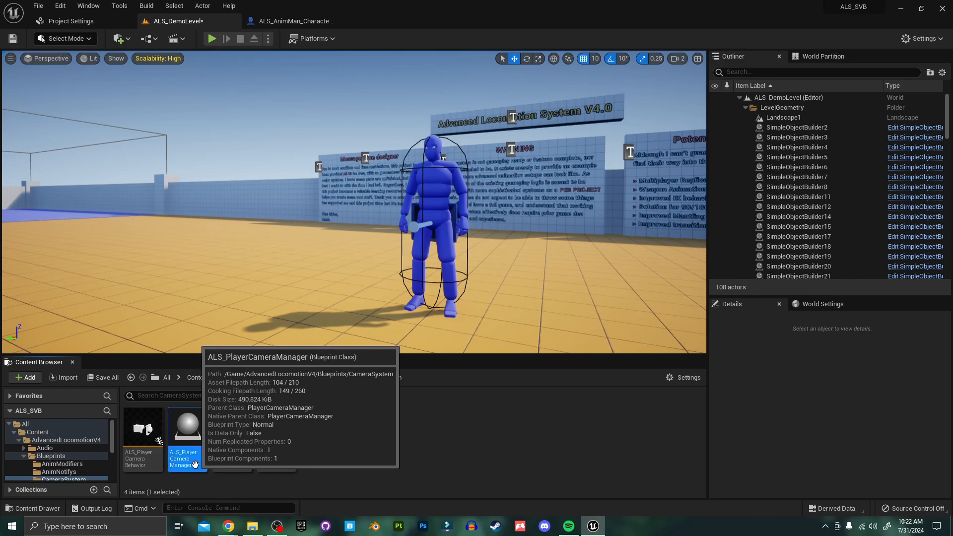
# Step: Open ALS_PlayerCameraManager and add Custom Camera Behavior and Return Node in BlueprintUpdateCamera
pyautogui.doubleClick(187, 425)
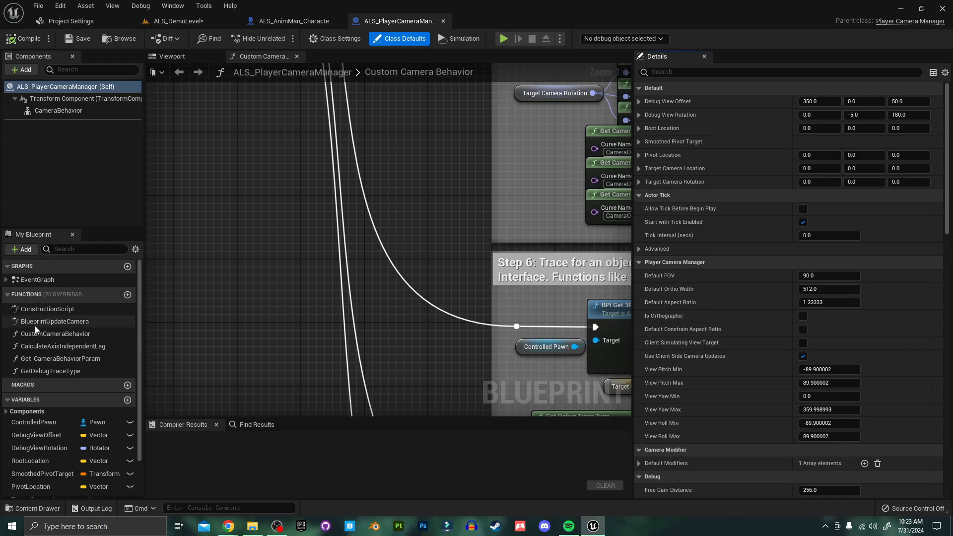
pyautogui.moveTo(54, 321)
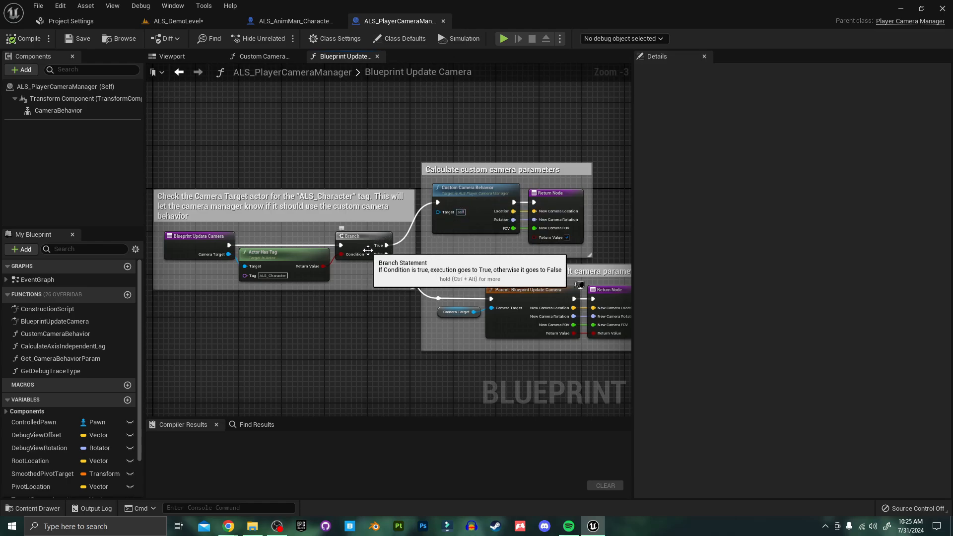
pyautogui.moveTo(393, 265)
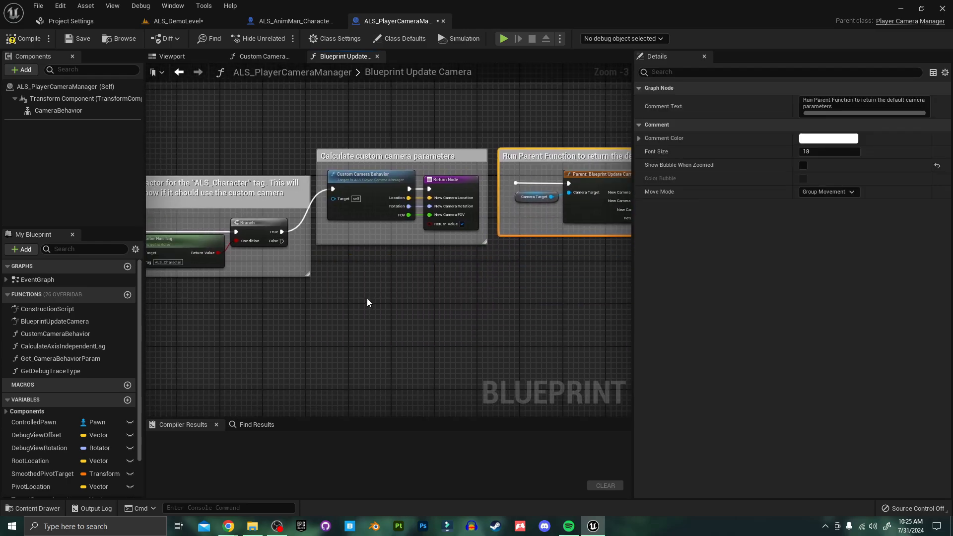
pyautogui.moveTo(364, 311)
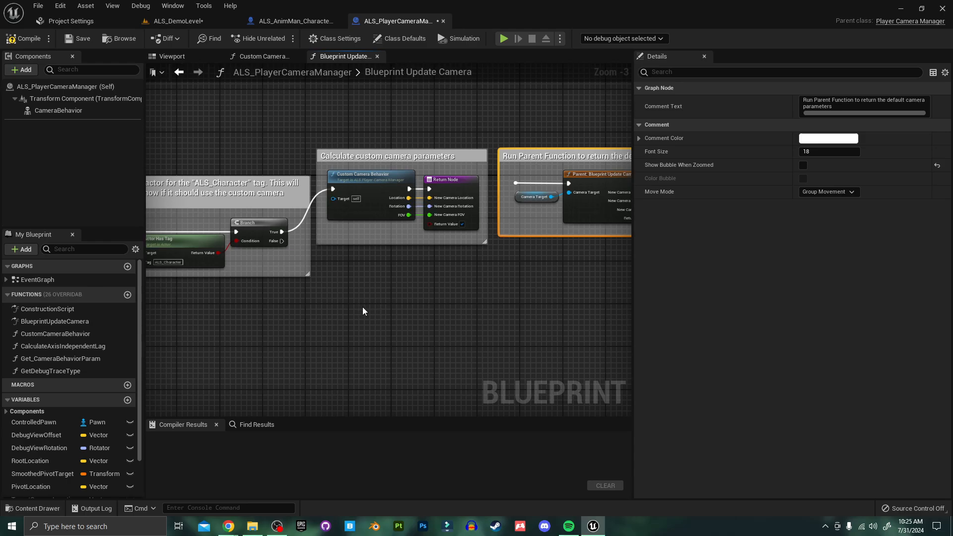
pyautogui.moveTo(370, 174)
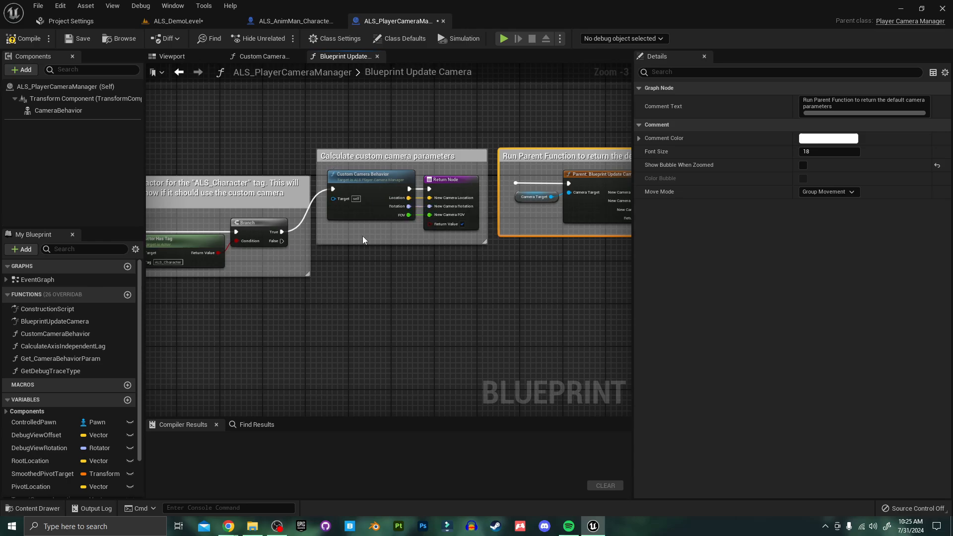
pyautogui.click(357, 297)
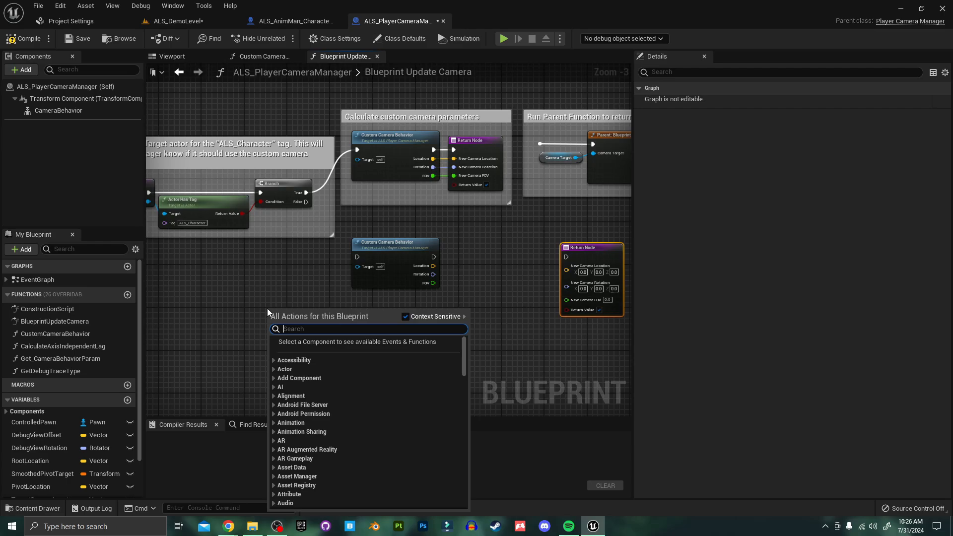
# Step: Add Get Player Character, cast it to ALS_AnimMan_CharacterBP, and get Custom Camera
pyautogui.write('player cha')
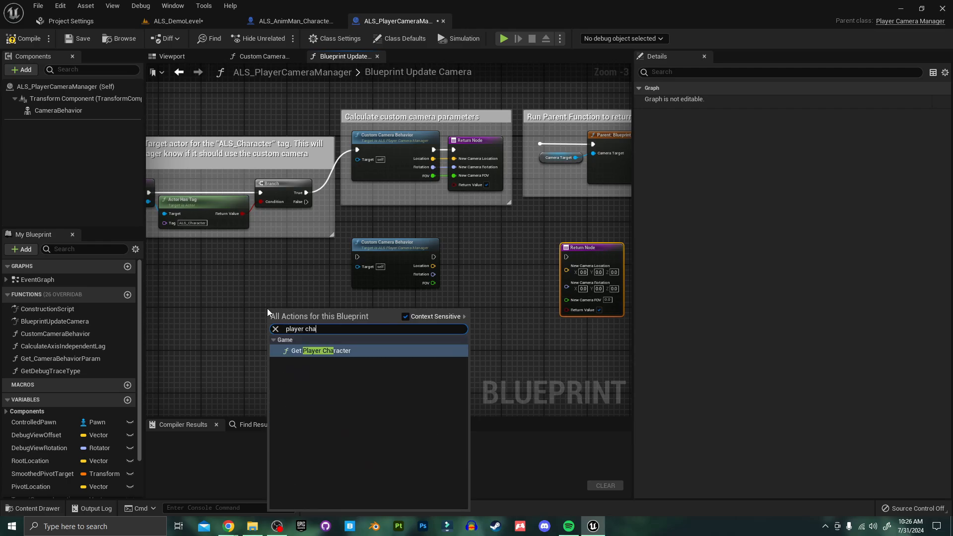
pyautogui.click(323, 350)
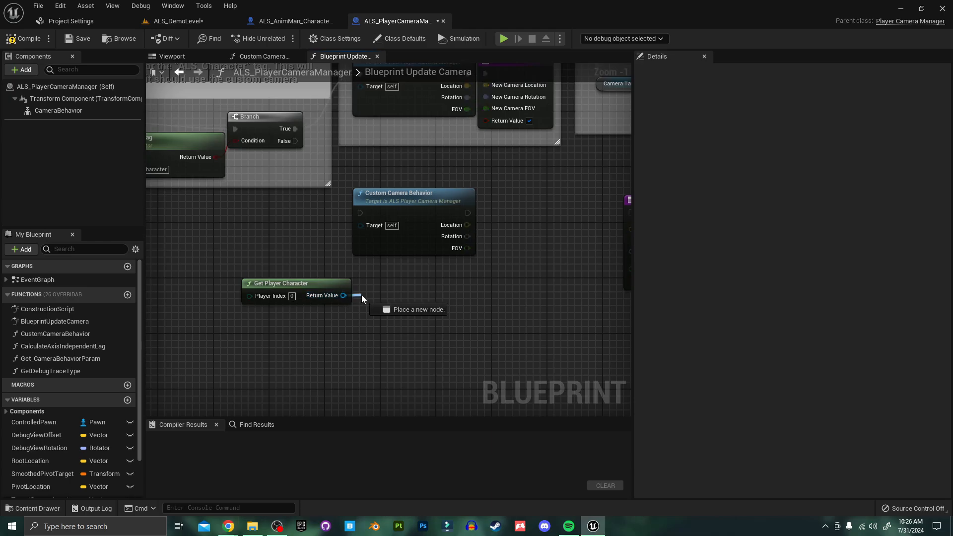
pyautogui.write('cast a')
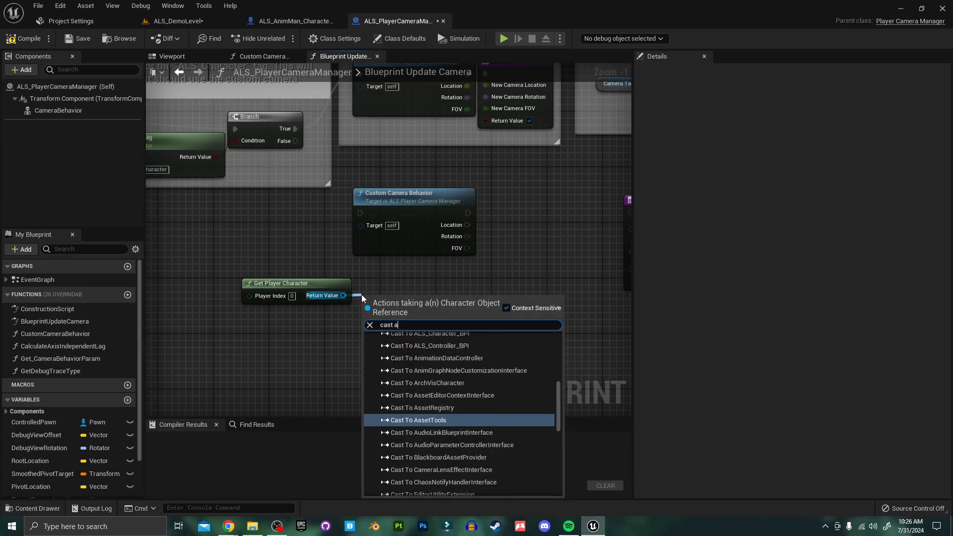
pyautogui.write('ls')
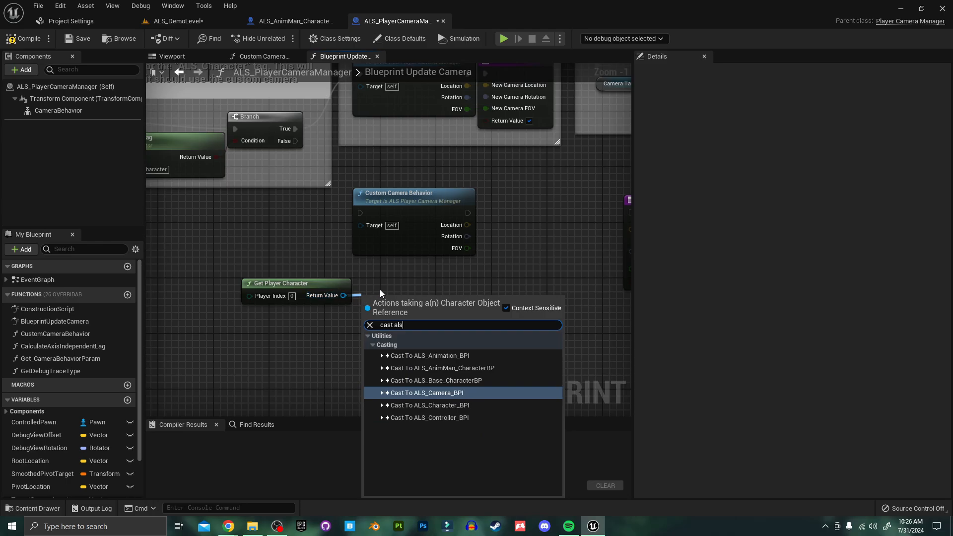
pyautogui.moveTo(472, 374)
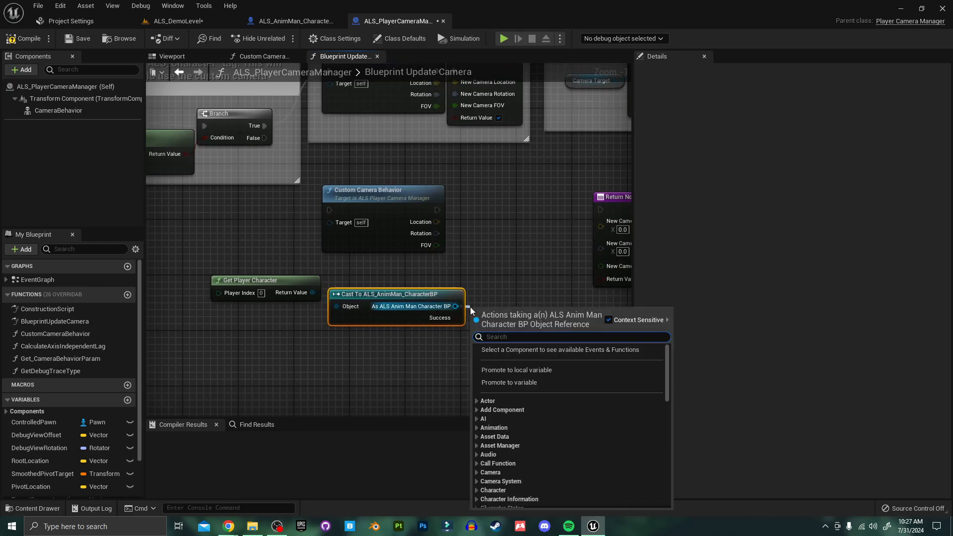
pyautogui.write('c')
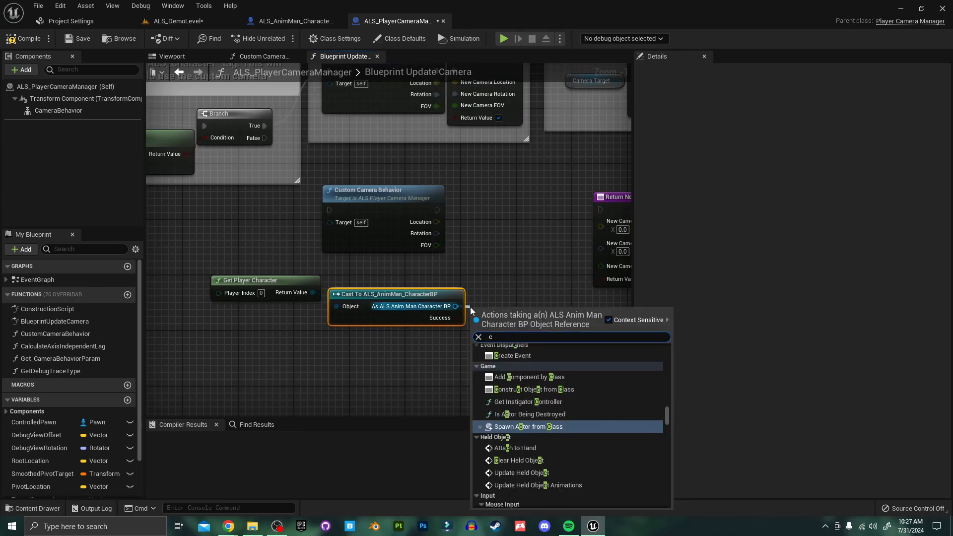
pyautogui.write('ust')
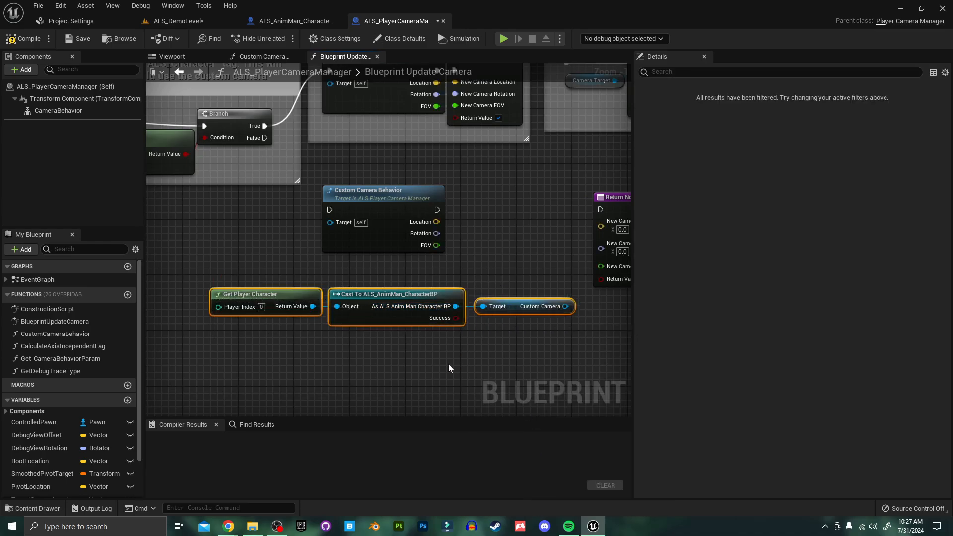
pyautogui.moveTo(515, 311)
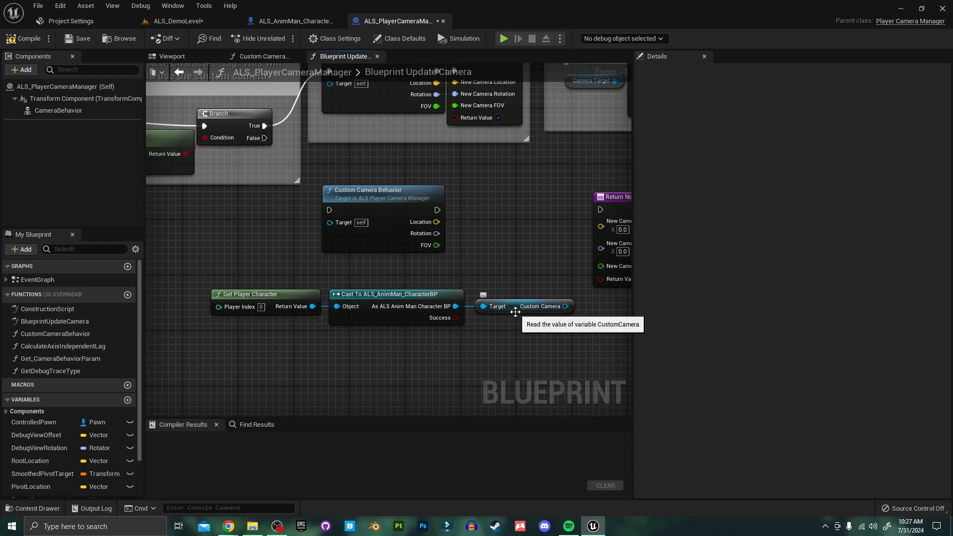
pyautogui.moveTo(494, 324)
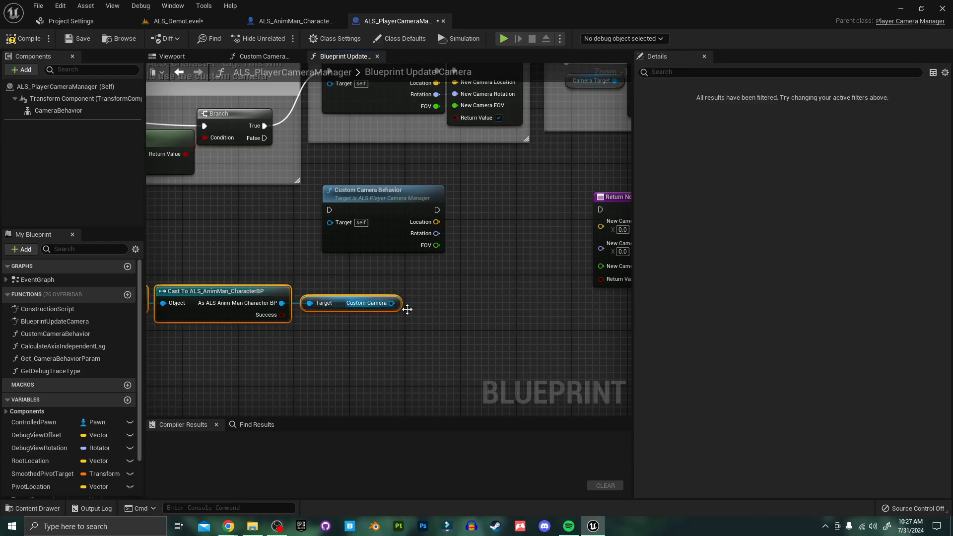
# Step: Add Set World Transform for Custom Camera and search for a Make Transform node
pyautogui.moveTo(392, 303); pyautogui.dragTo(468, 307)
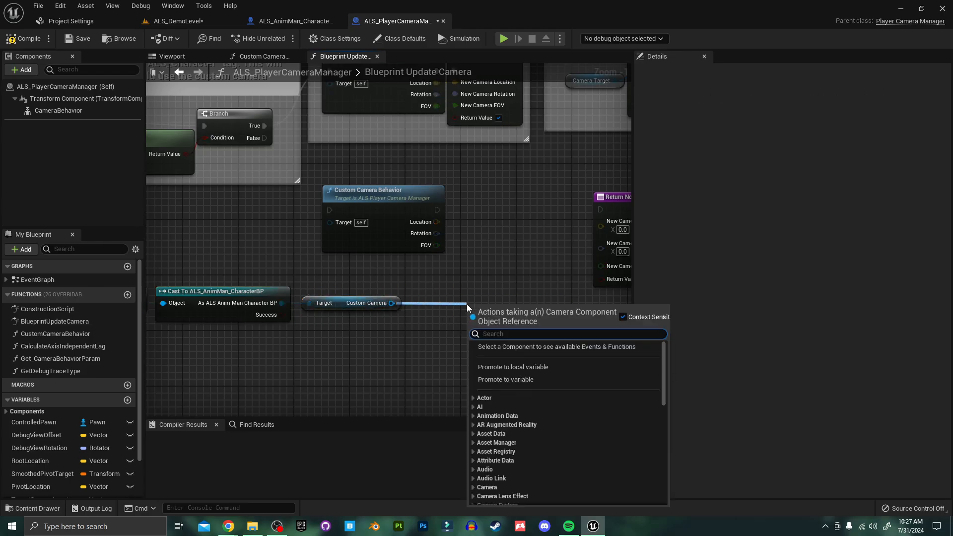
pyautogui.write('set wo')
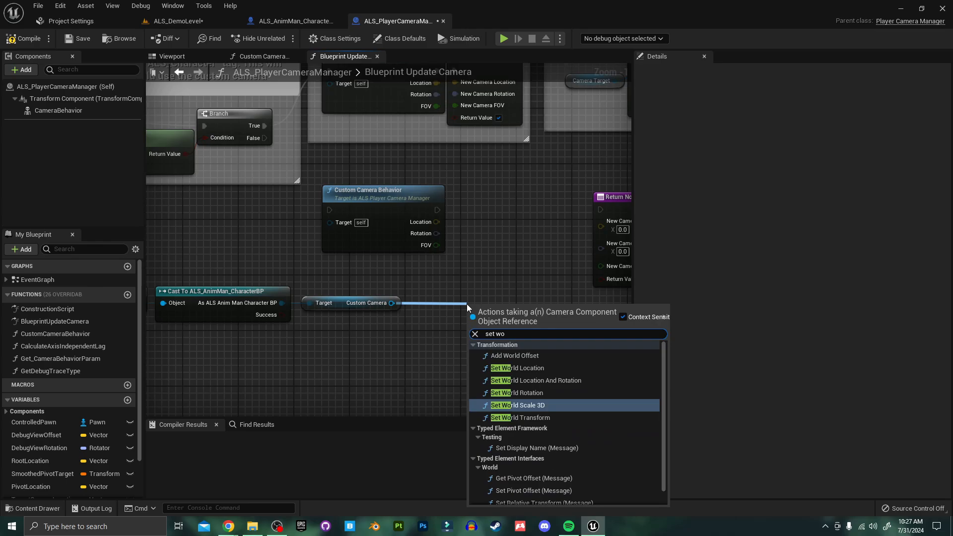
pyautogui.click(520, 418)
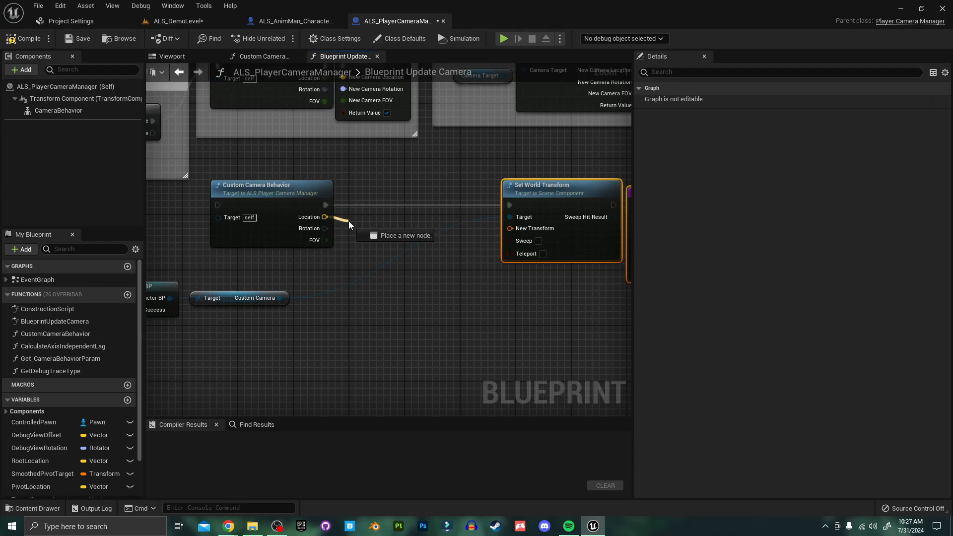
pyautogui.write('mak')
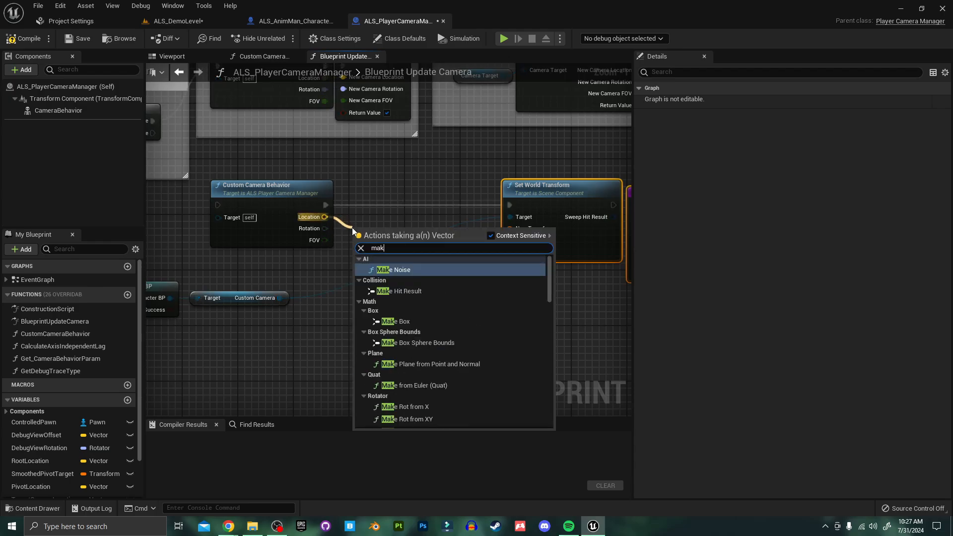
pyautogui.press('Escape')
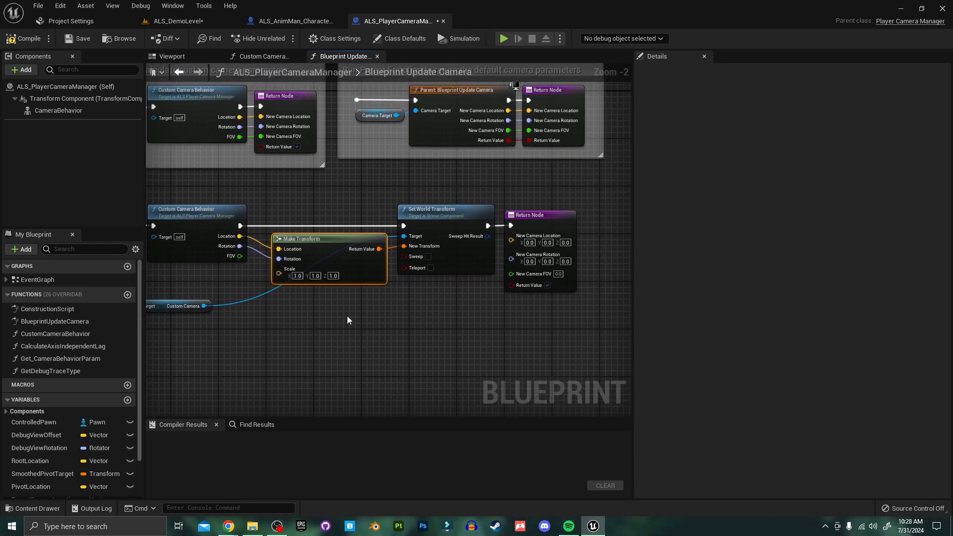
pyautogui.moveTo(238, 236)
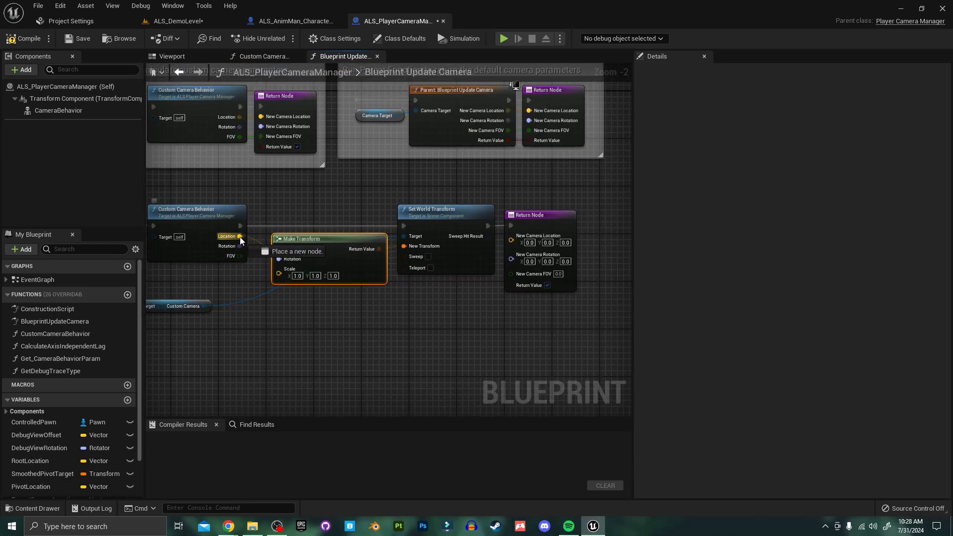
# Step: Wire Custom Camera Behavior's Location into the Make Transform node
pyautogui.moveTo(241, 236); pyautogui.dragTo(513, 236)
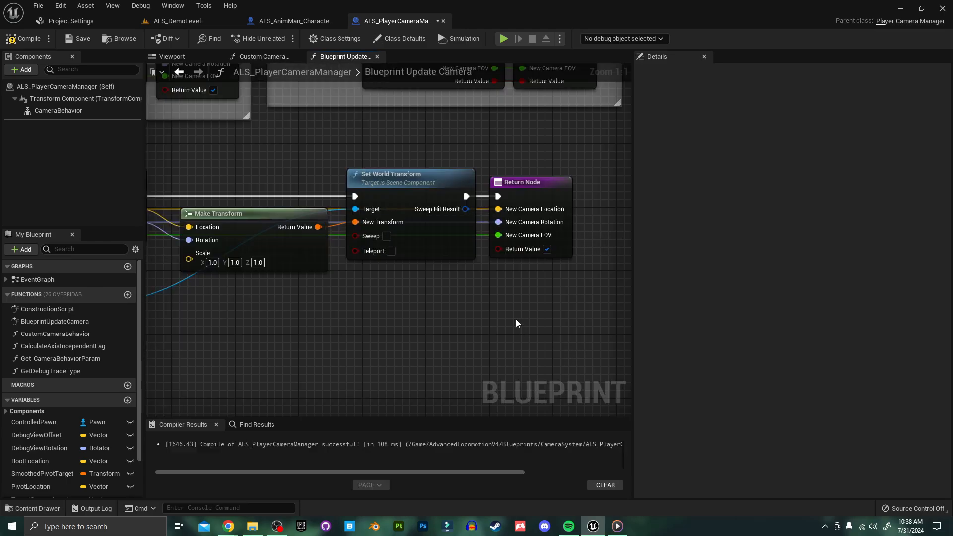
pyautogui.moveTo(548, 249)
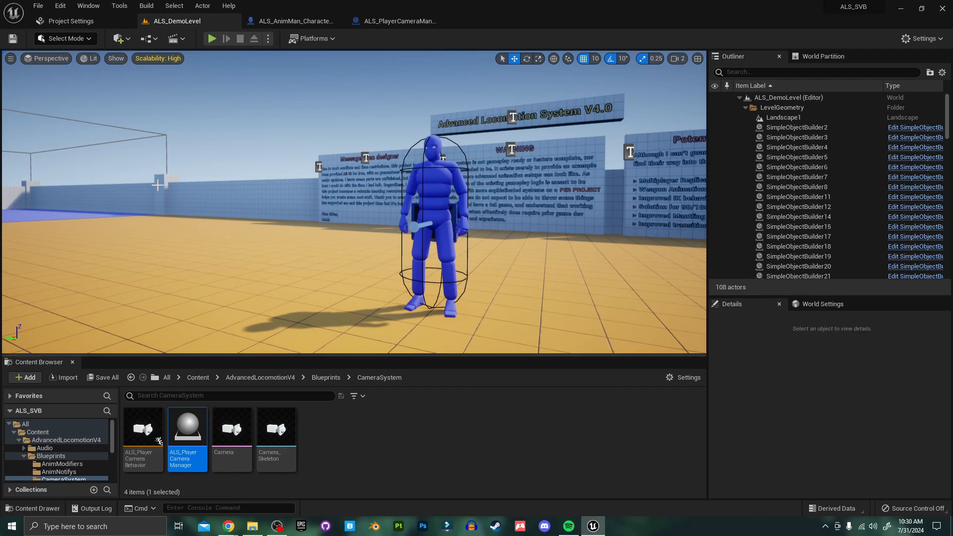
# Step: Search Project Settings for 'ste' and choose Enabled with Stencil for Custom Depth-Stencil Pass
pyautogui.click(71, 21)
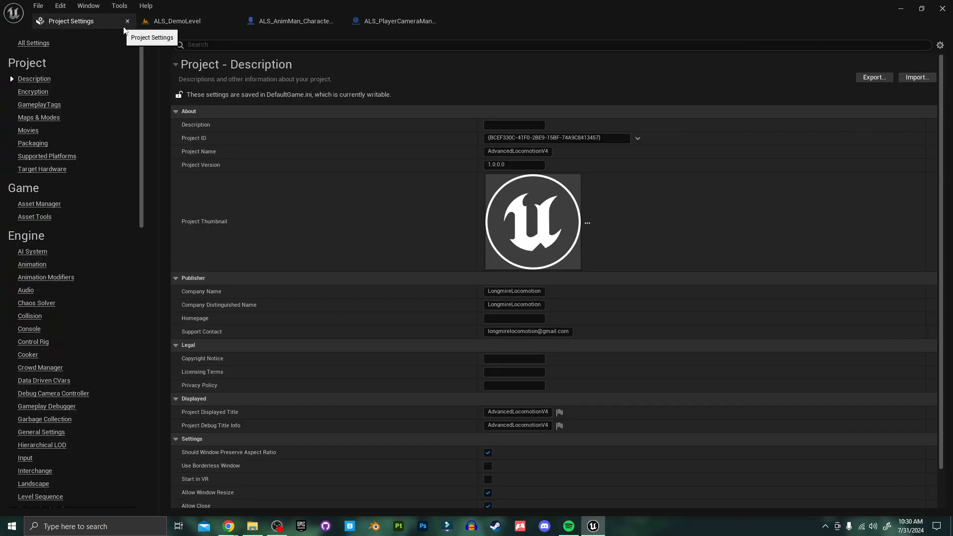
pyautogui.write('stencil')
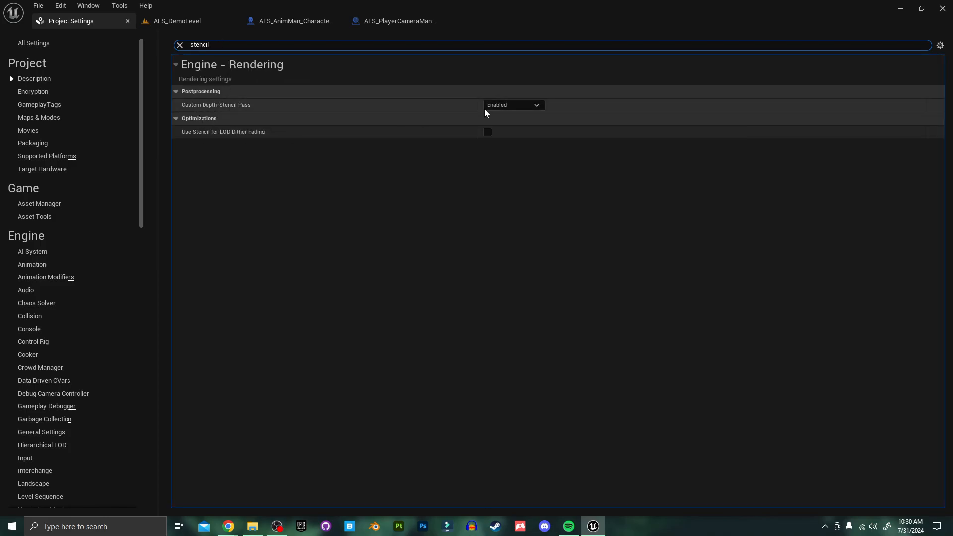
pyautogui.click(513, 105)
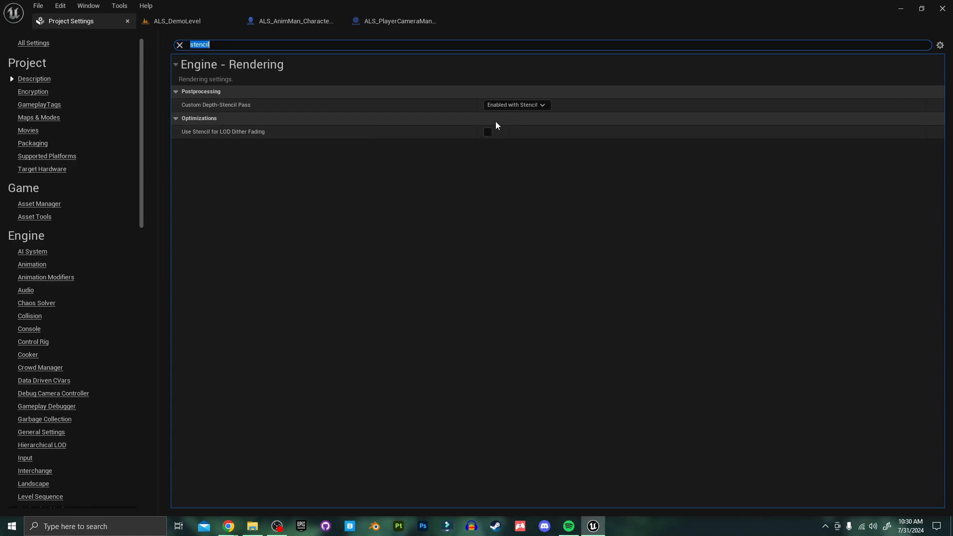
pyautogui.moveTo(494, 125)
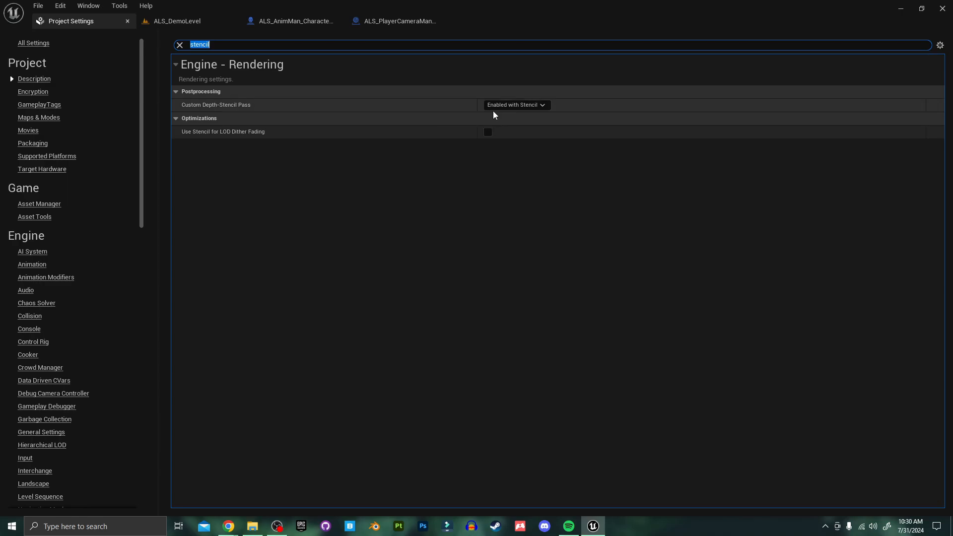
pyautogui.moveTo(516, 105)
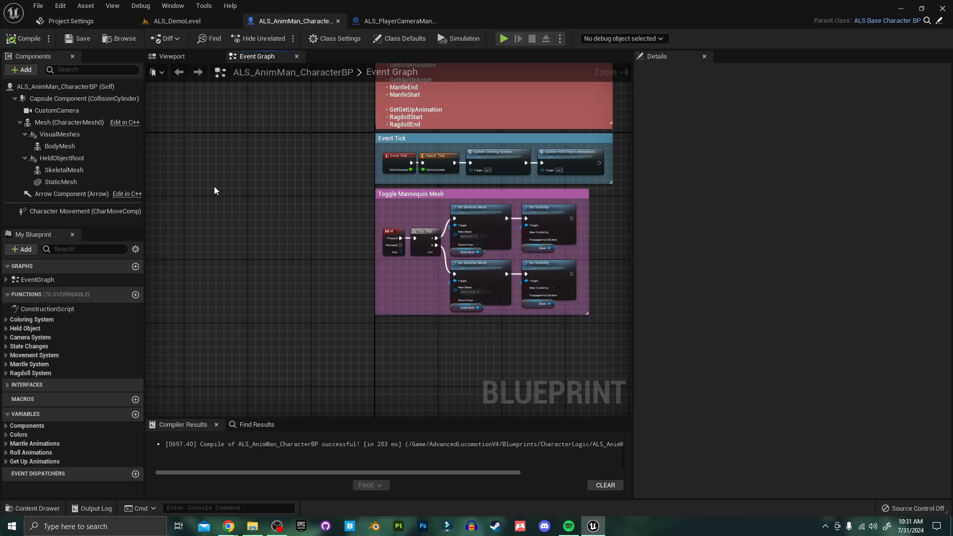
pyautogui.moveTo(193, 182)
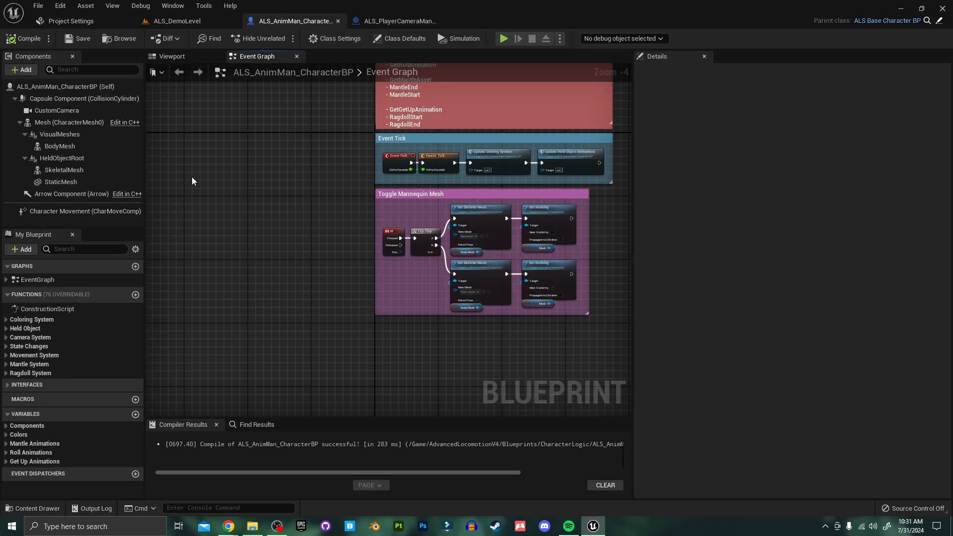
pyautogui.moveTo(21, 70)
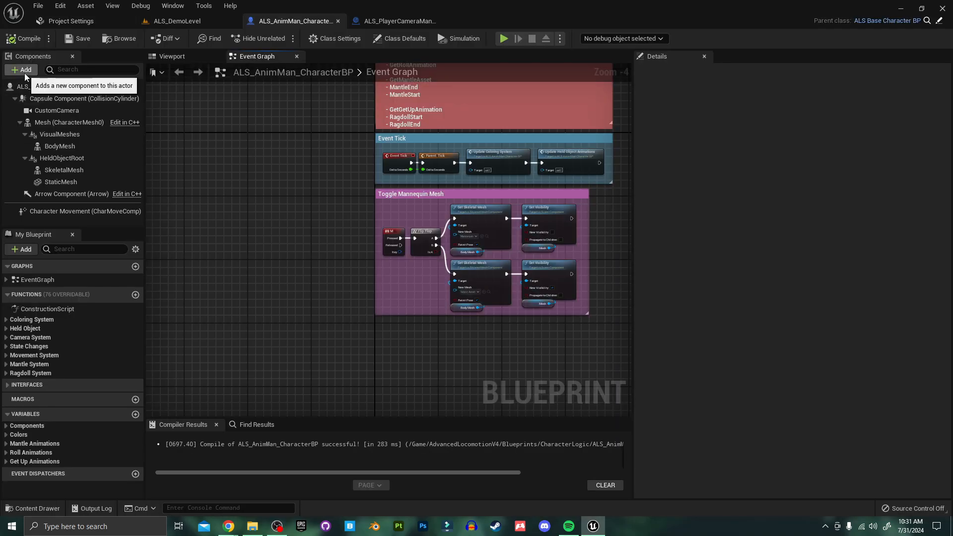
# Step: Search components for 'bpc' and add BPC_StealthVisions to the character
pyautogui.click(21, 70)
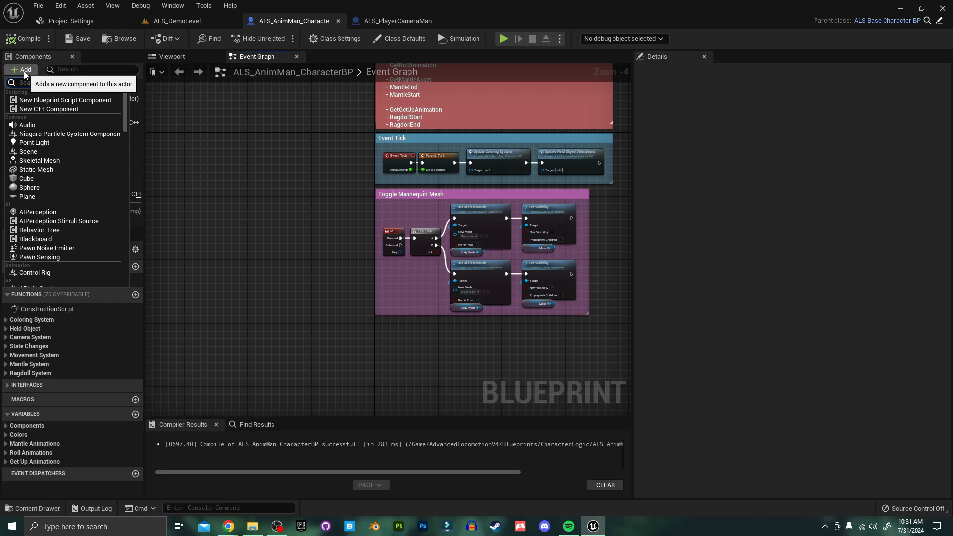
pyautogui.write('bpc')
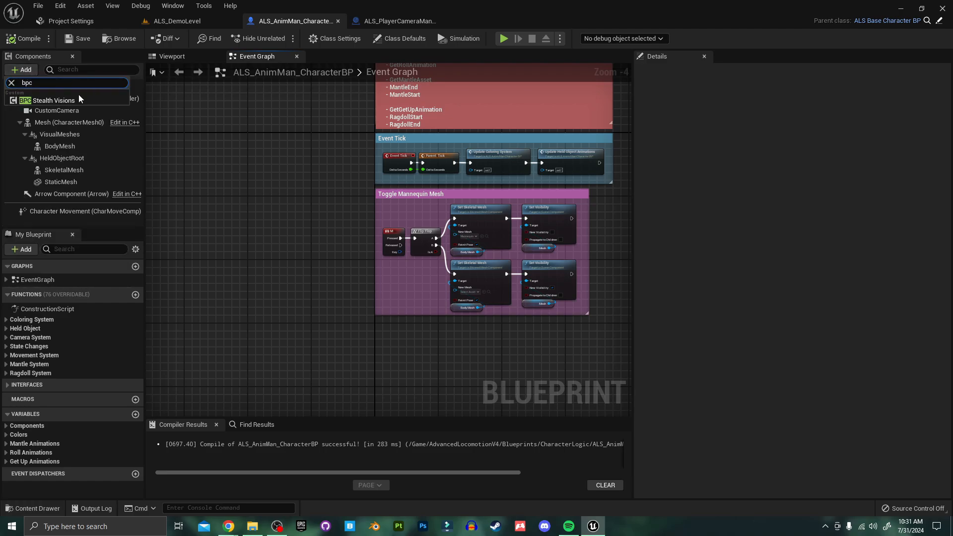
pyautogui.click(54, 100)
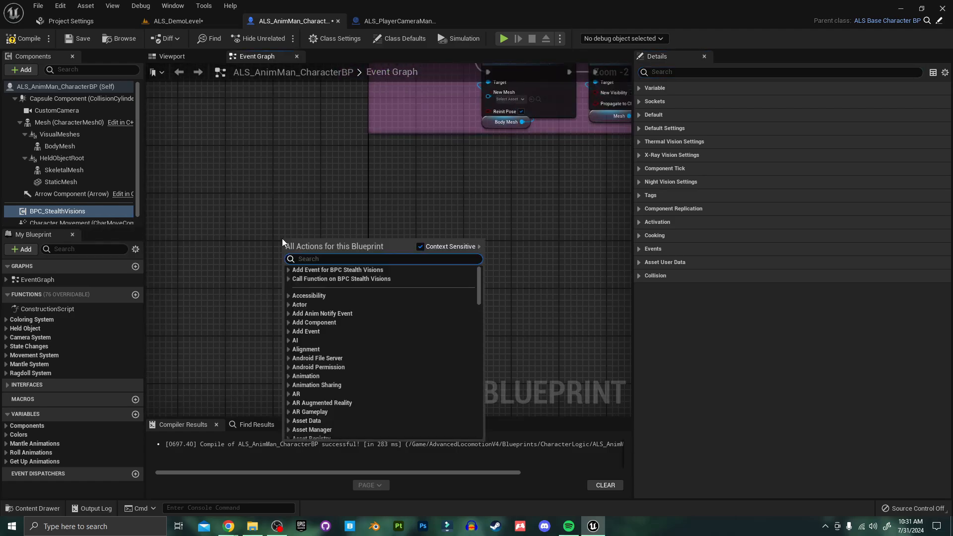
# Step: Add a BeginPlay event that calls Parent: BeginPlay
pyautogui.click(314, 244)
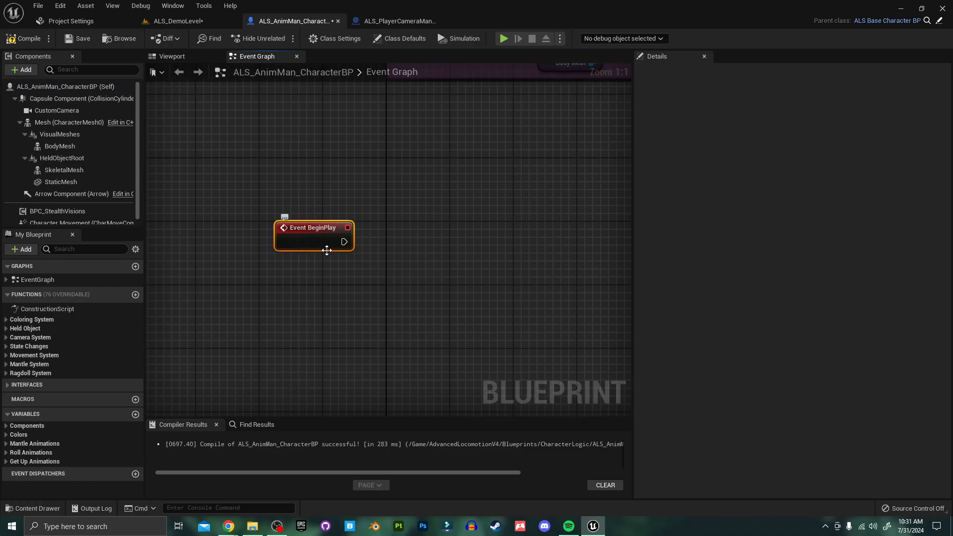
pyautogui.moveTo(298, 21)
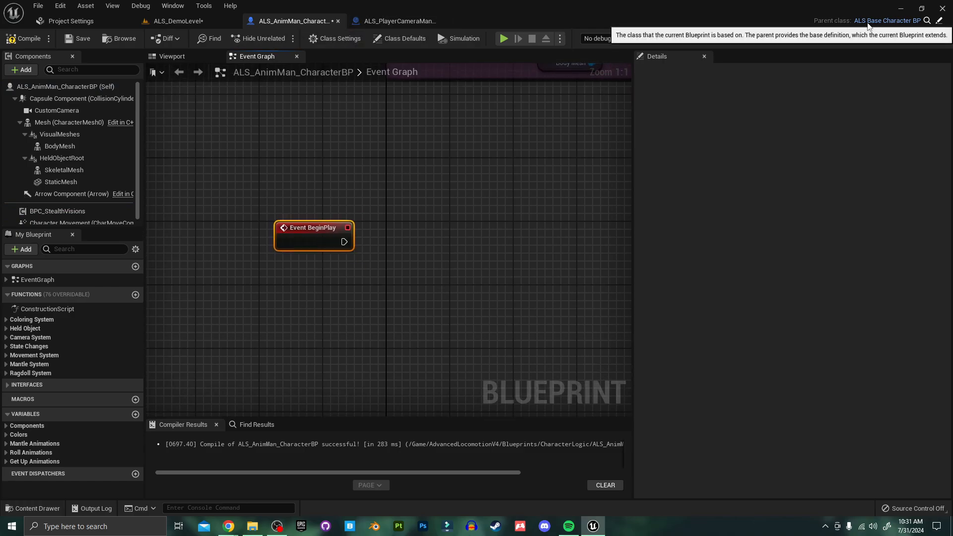
pyautogui.moveTo(374, 237)
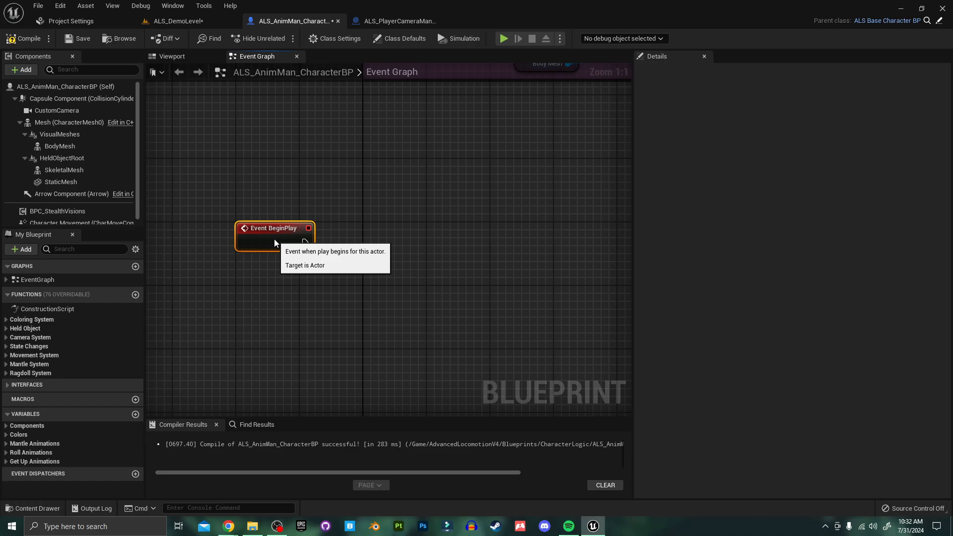
pyautogui.moveTo(271, 243)
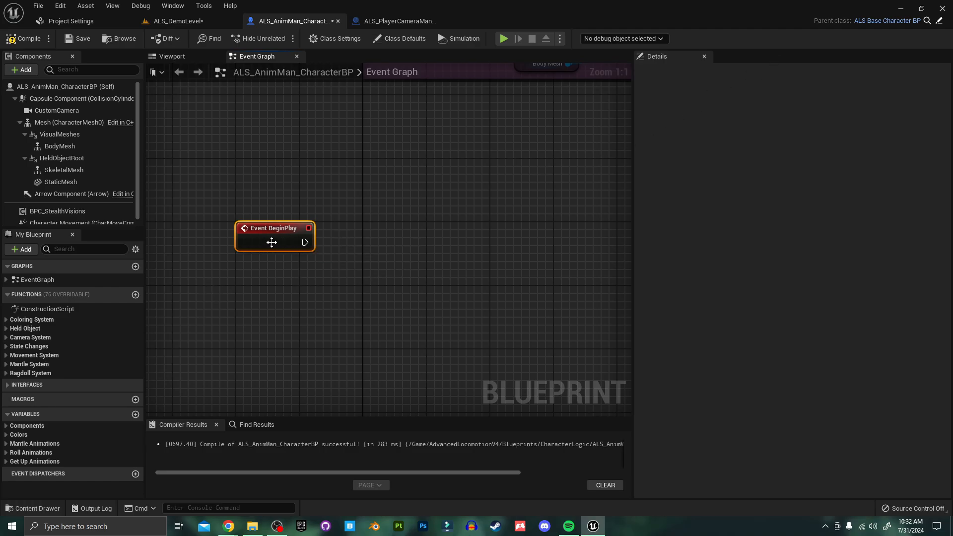
pyautogui.moveTo(280, 270)
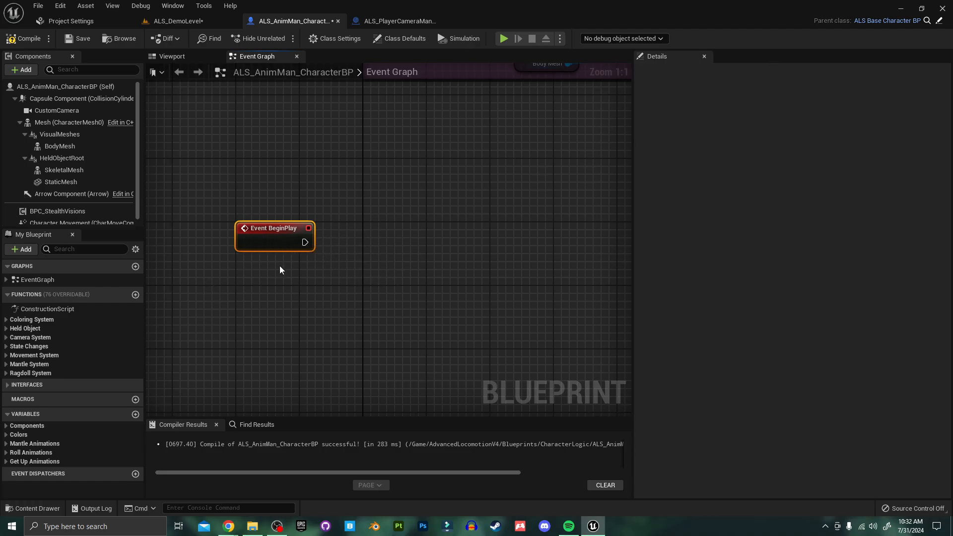
pyautogui.rightClick(280, 247)
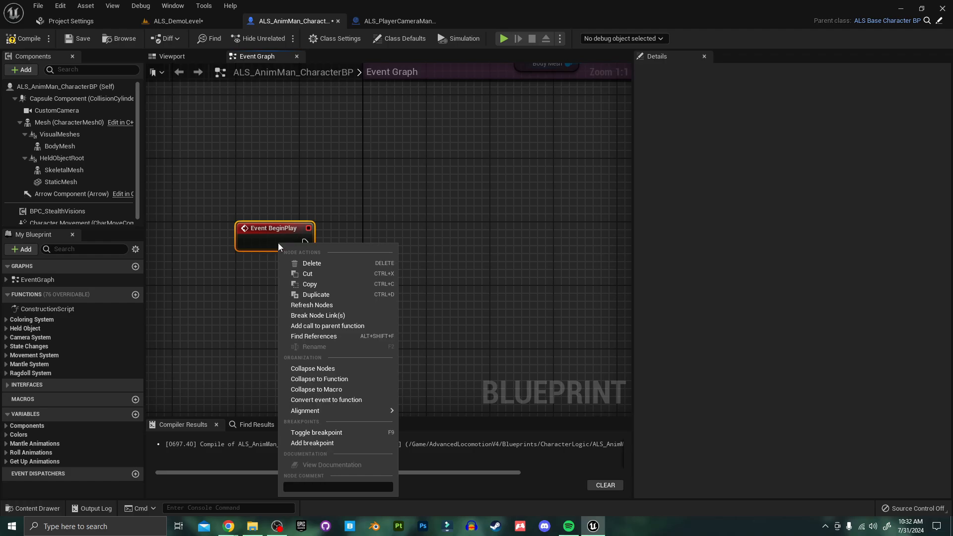
pyautogui.moveTo(327, 325)
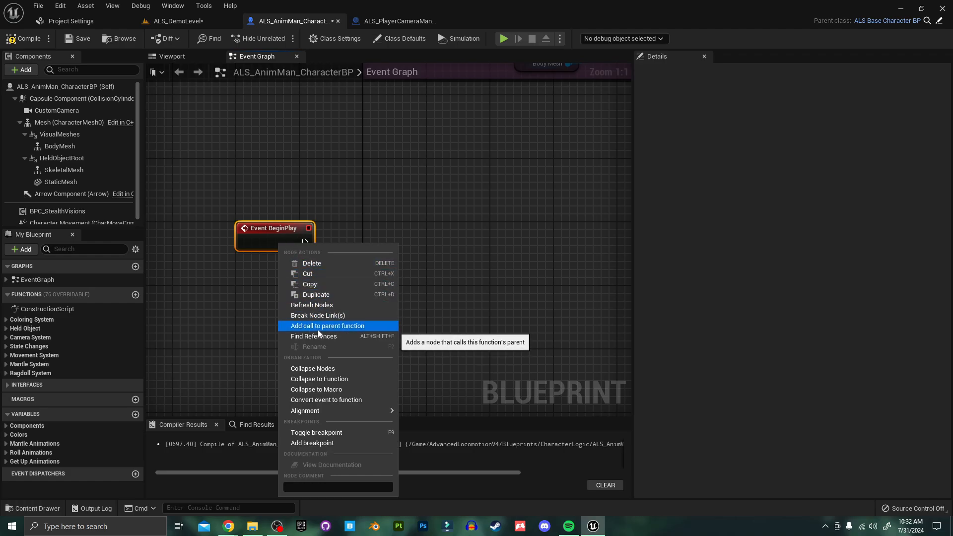
pyautogui.click(327, 326)
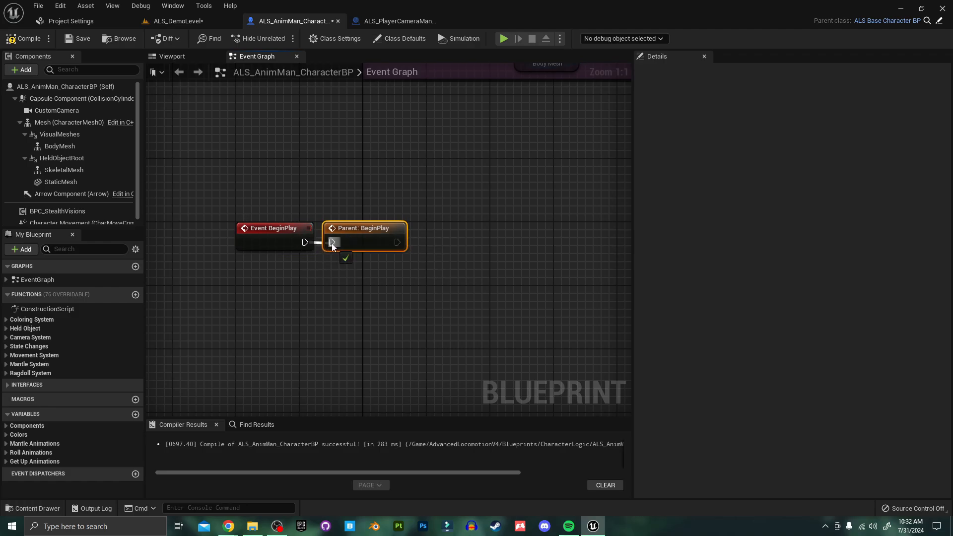
pyautogui.click(58, 211)
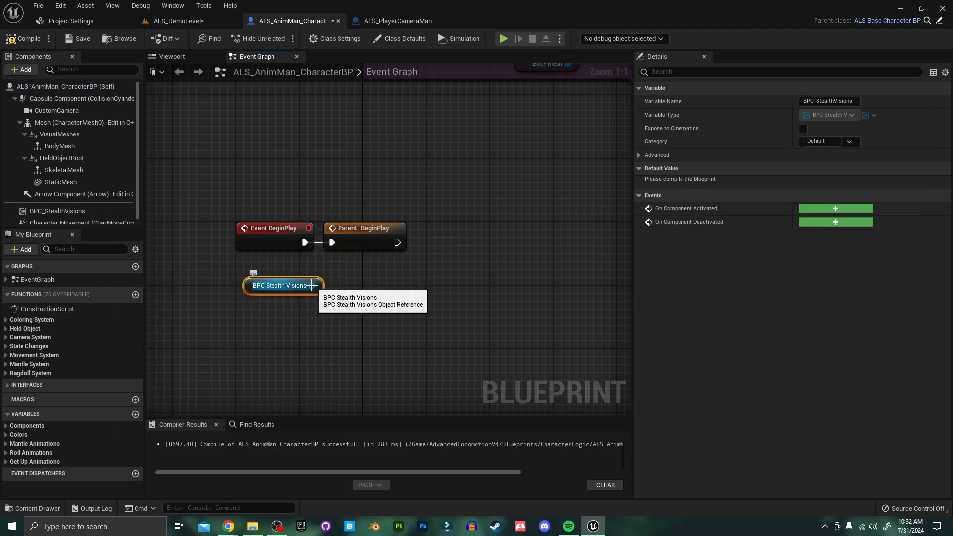
# Step: Call Initialize Stealth Vision on BPC Stealth Visions after Parent BeginPlay, using Custom Camera
pyautogui.moveTo(316, 285); pyautogui.dragTo(339, 291)
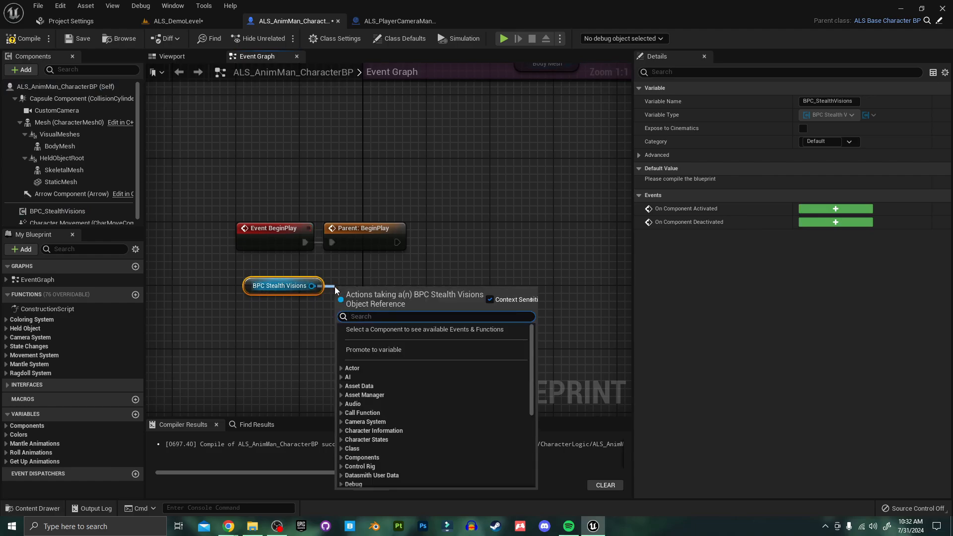
pyautogui.write('ini')
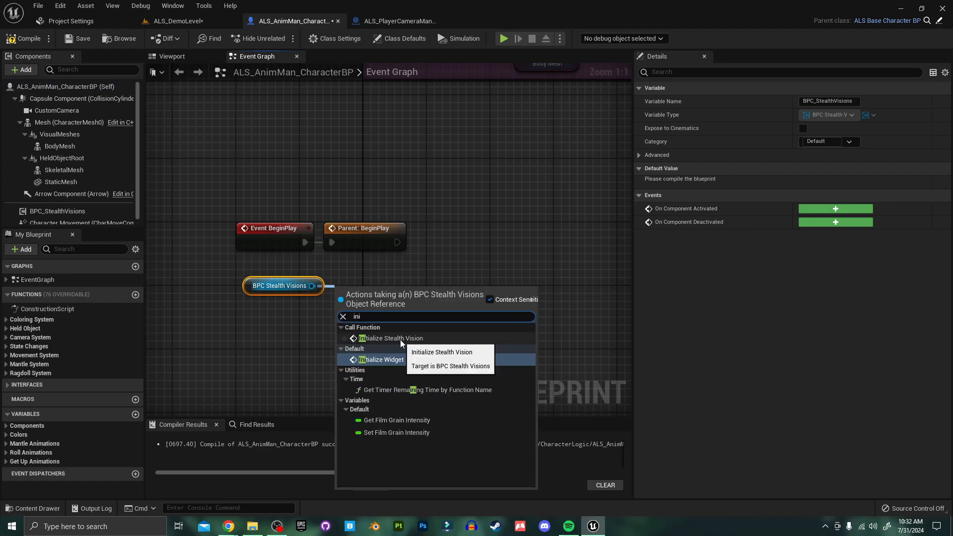
pyautogui.click(391, 339)
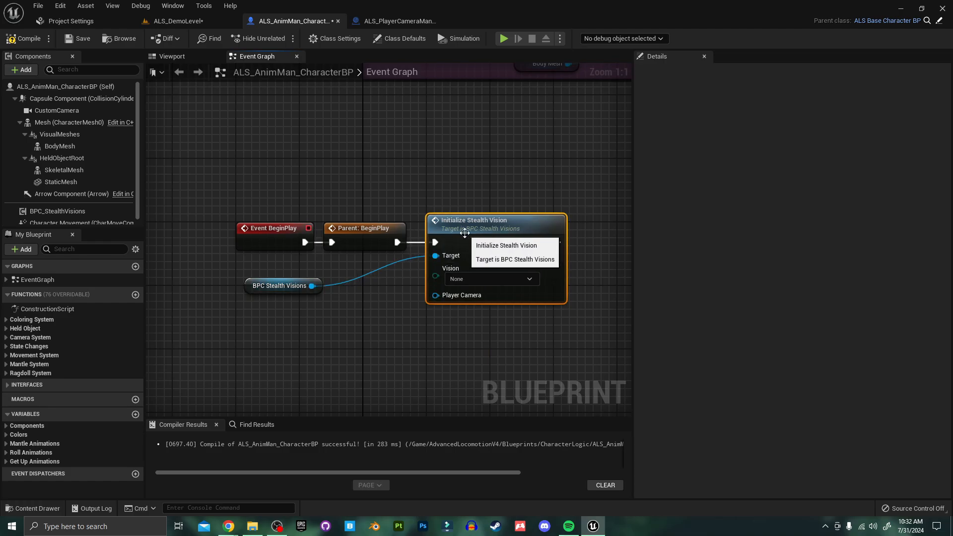
pyautogui.moveTo(59, 146)
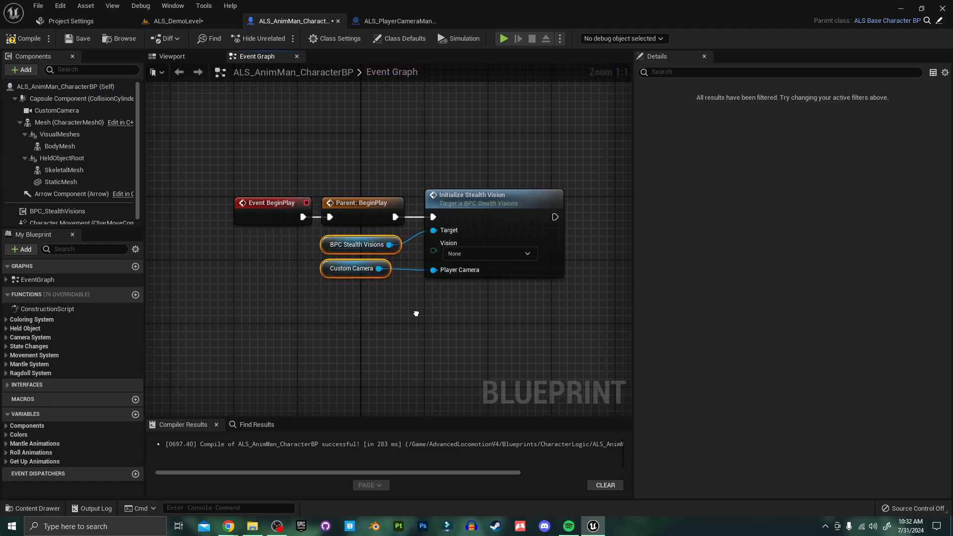
pyautogui.click(78, 38)
pyautogui.write('t')
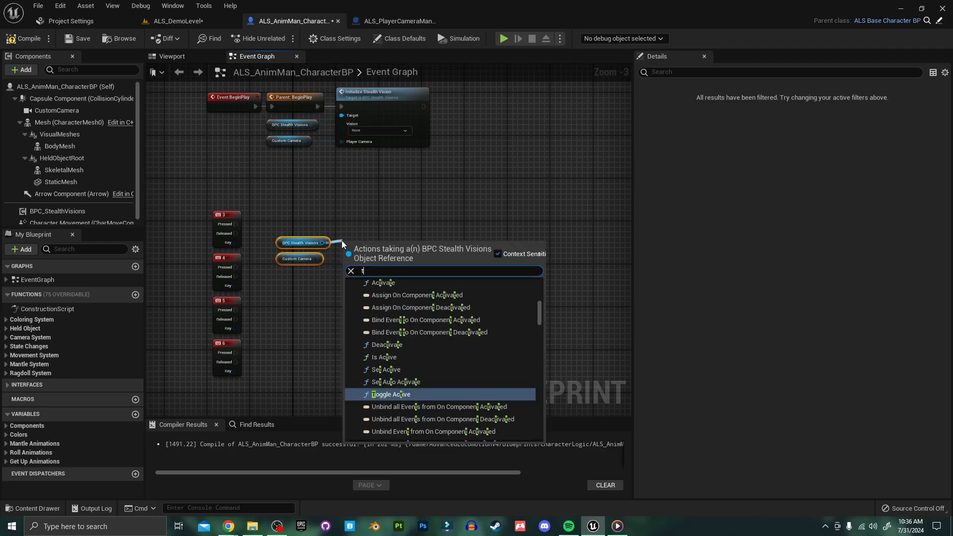
# Step: Add Toggle Vision calls for keys 3–6, setting key 3's mode to Night Vision
pyautogui.write('oggle')
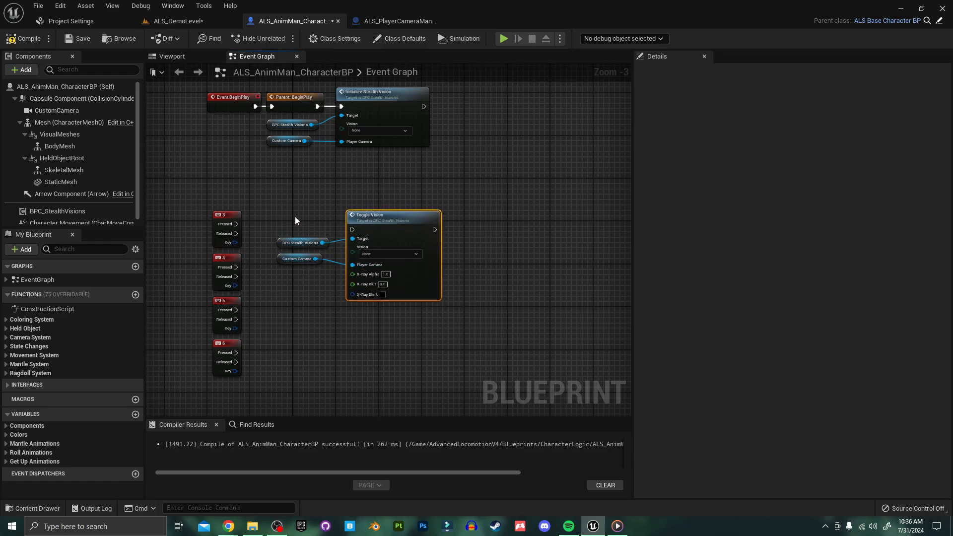
pyautogui.moveTo(243, 224); pyautogui.dragTo(352, 230)
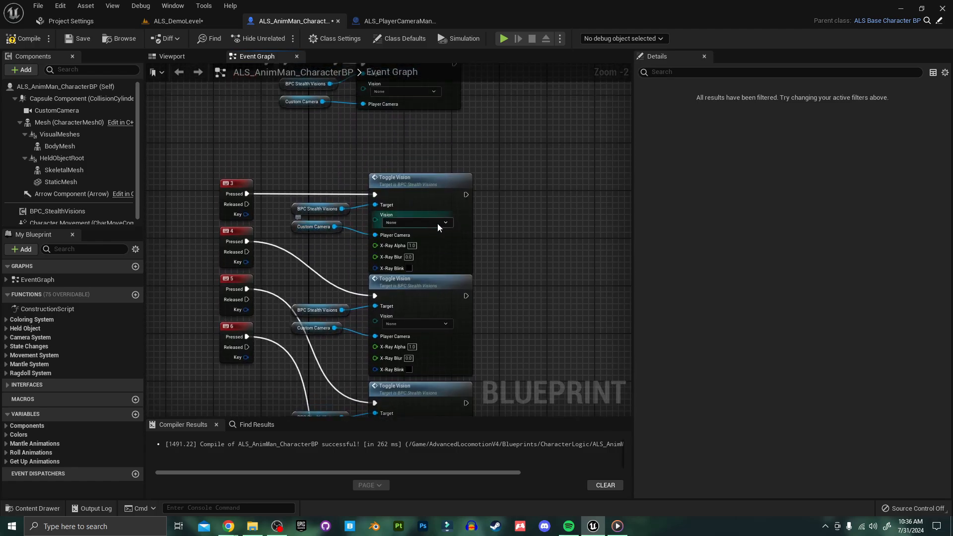
pyautogui.click(417, 222)
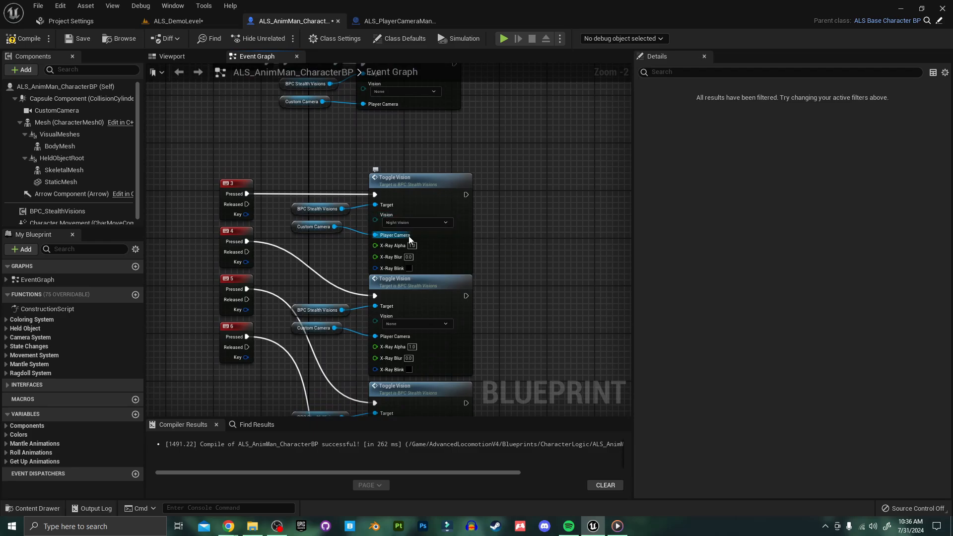
pyautogui.click(444, 324)
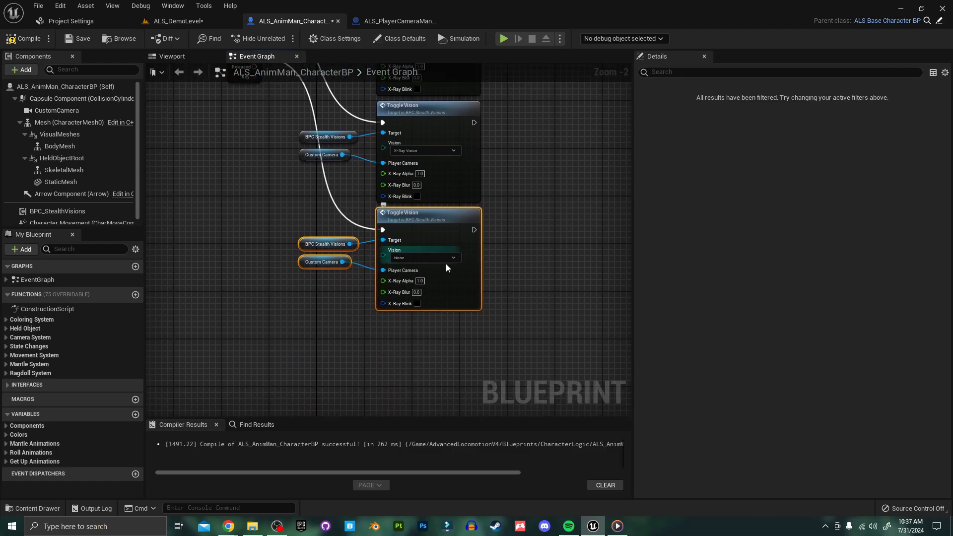
pyautogui.scroll(-3)
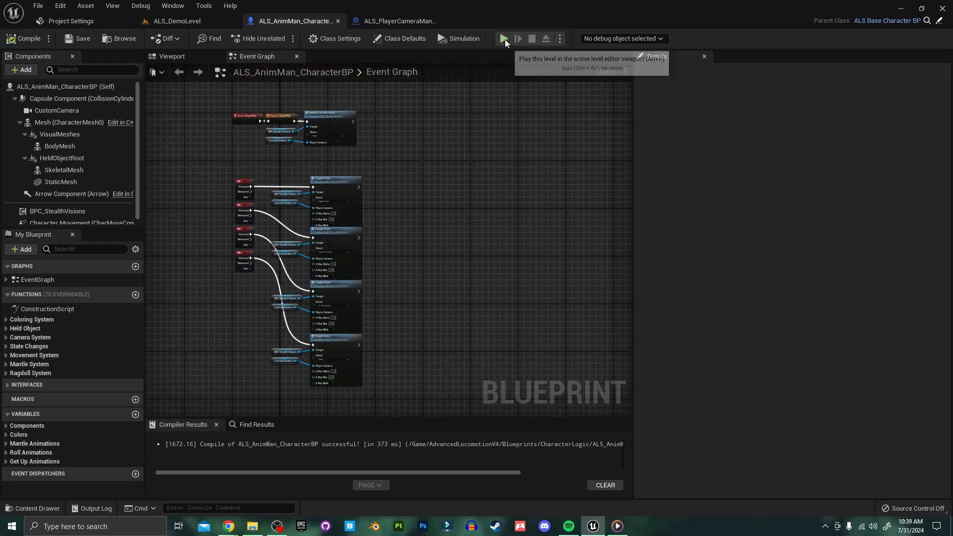
pyautogui.click(503, 38)
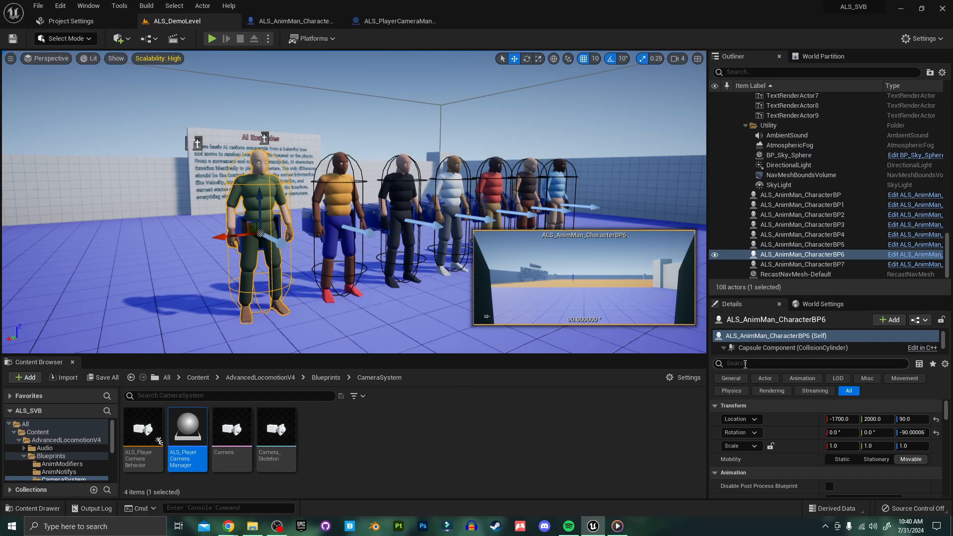
# Step: Search 'depth', enable Render CustomDepth Pass and set CustomDepth Stencil Value to 1
pyautogui.write('depth')
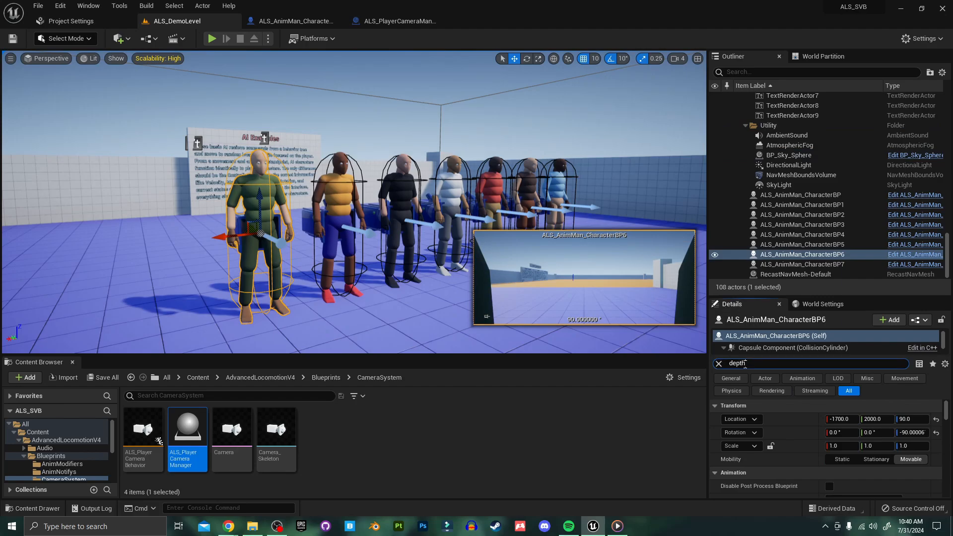
pyautogui.write('depth')
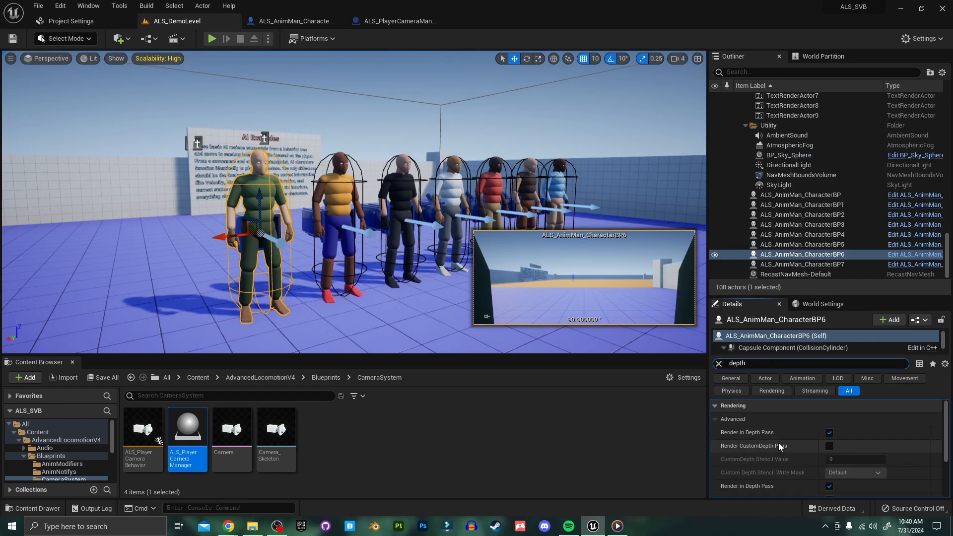
pyautogui.moveTo(802, 450)
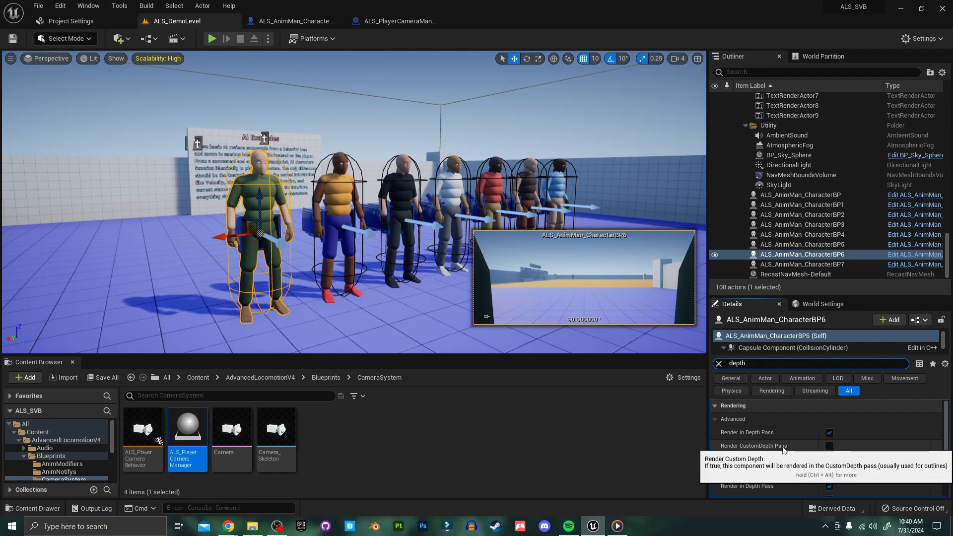
pyautogui.click(829, 445)
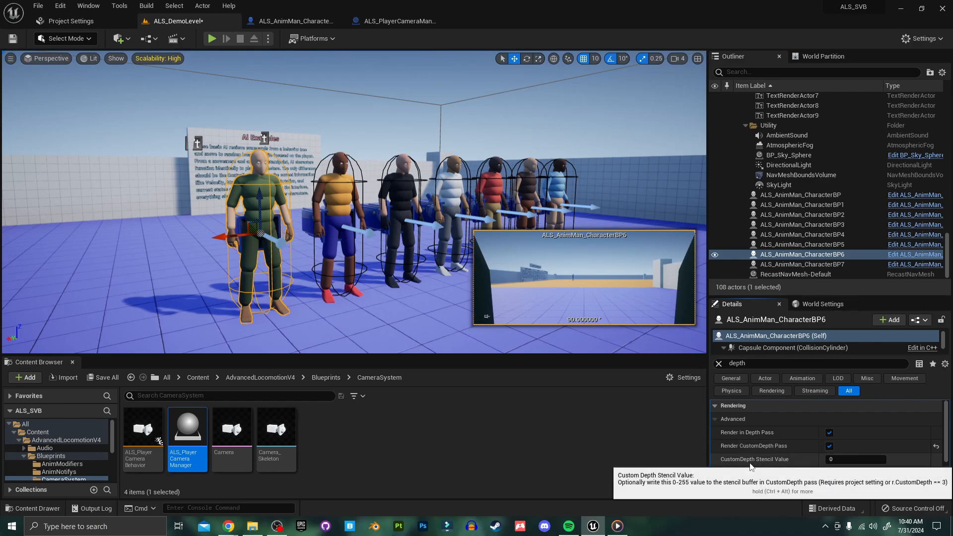
pyautogui.moveTo(780, 466)
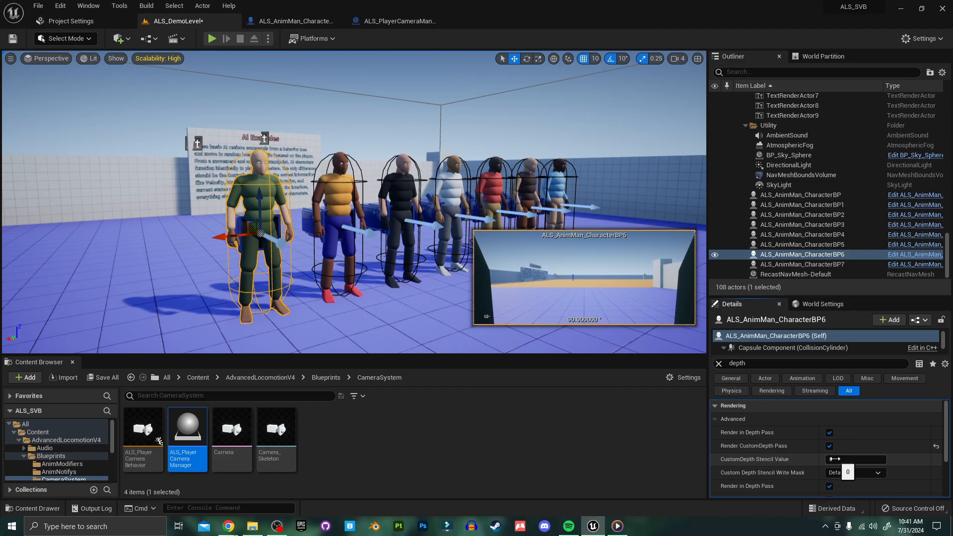
pyautogui.click(855, 459)
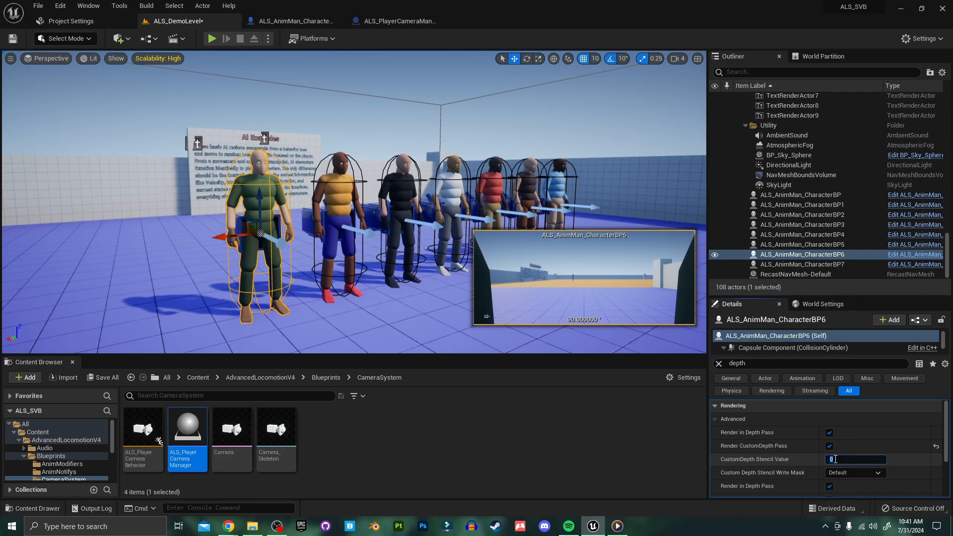
pyautogui.write('1')
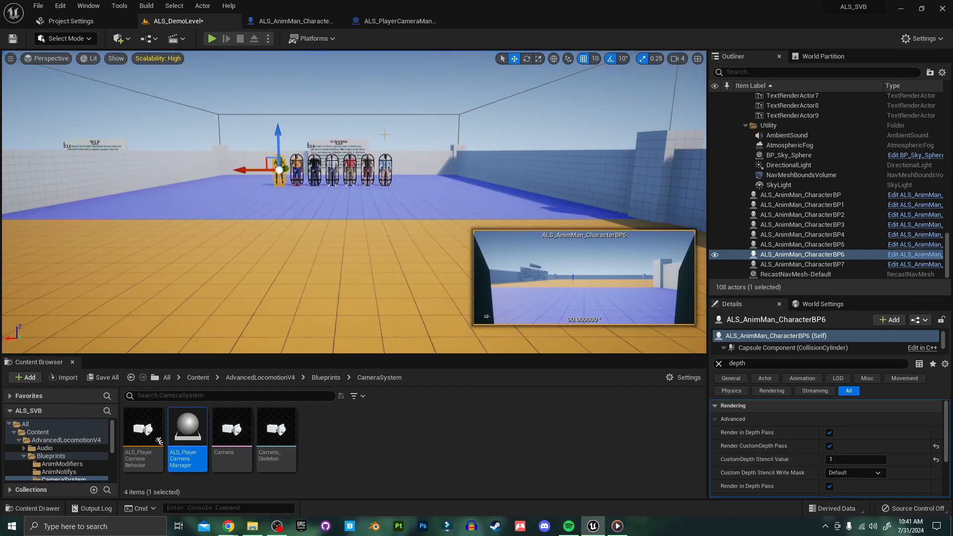
# Step: Play-test the level, then go back to the ALS_AnimMan_CharacterBP Event Graph
pyautogui.click(212, 38)
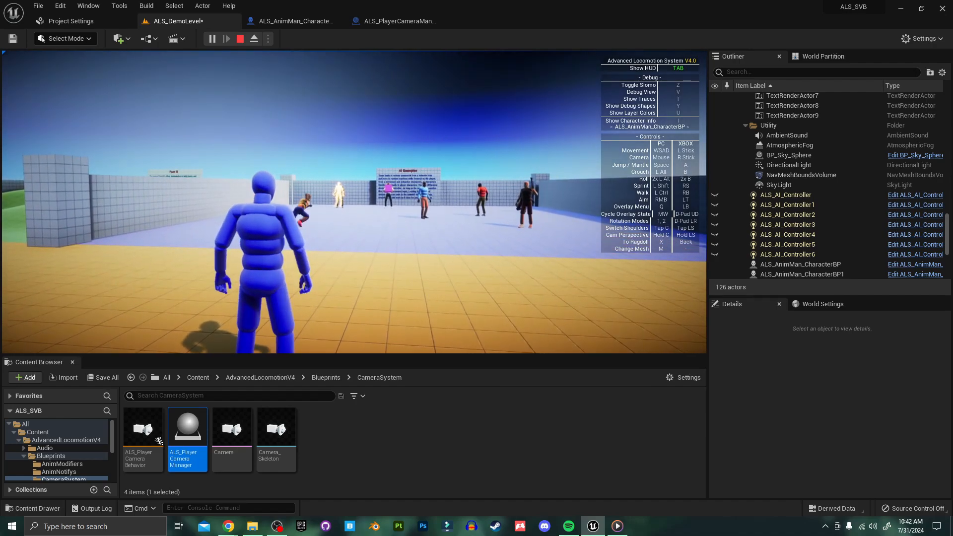
pyautogui.click(296, 21)
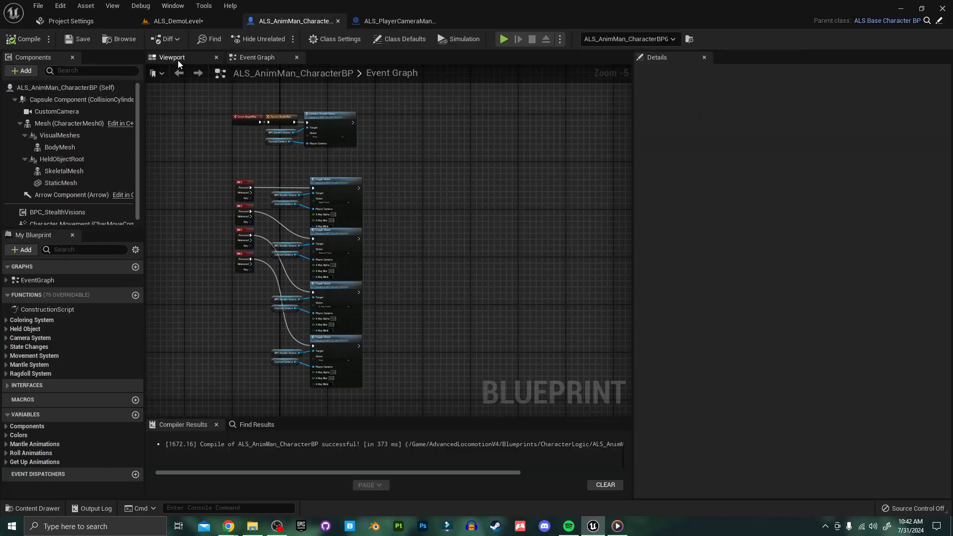
# Step: In the blueprint Viewport, enable custom depth on the character Mesh with stencil value 5
pyautogui.click(69, 123)
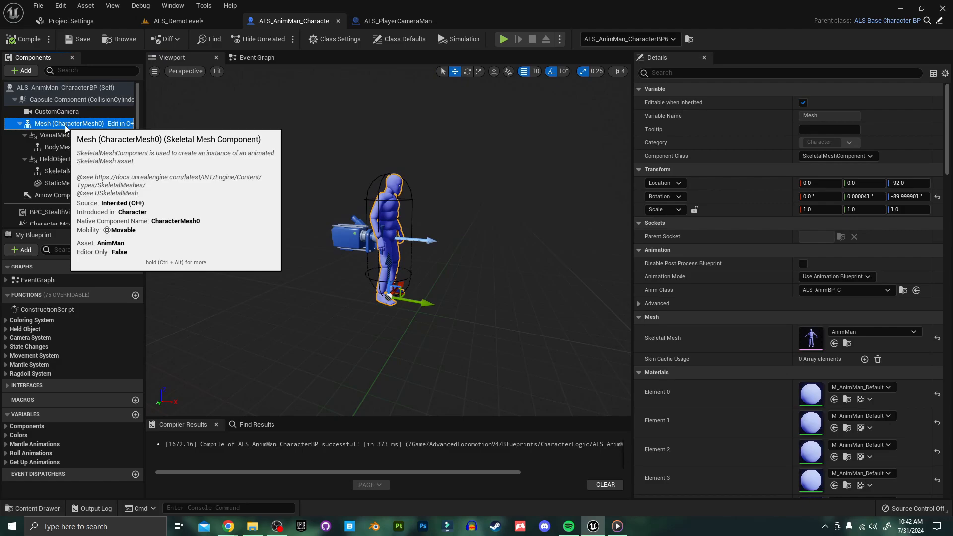
pyautogui.moveTo(377, 213)
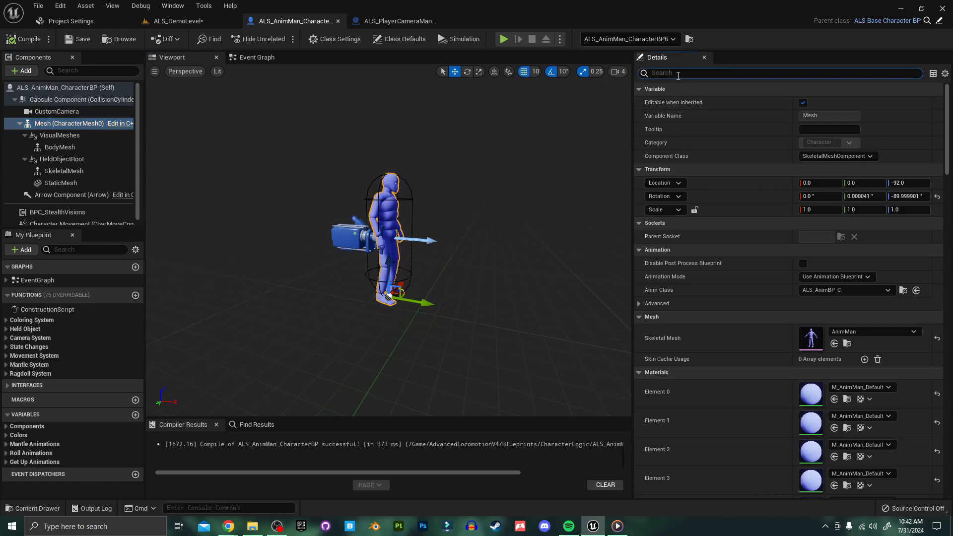
pyautogui.write('depth')
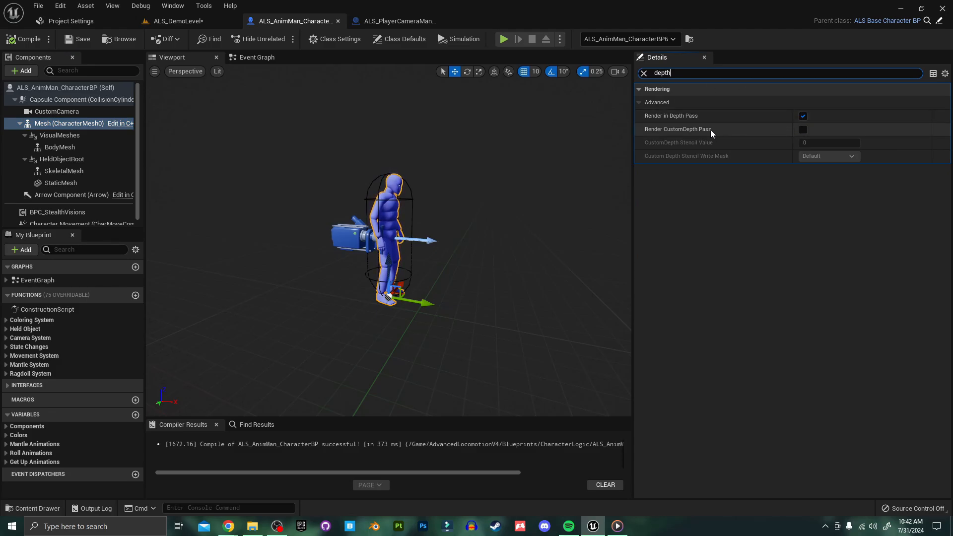
pyautogui.click(803, 129)
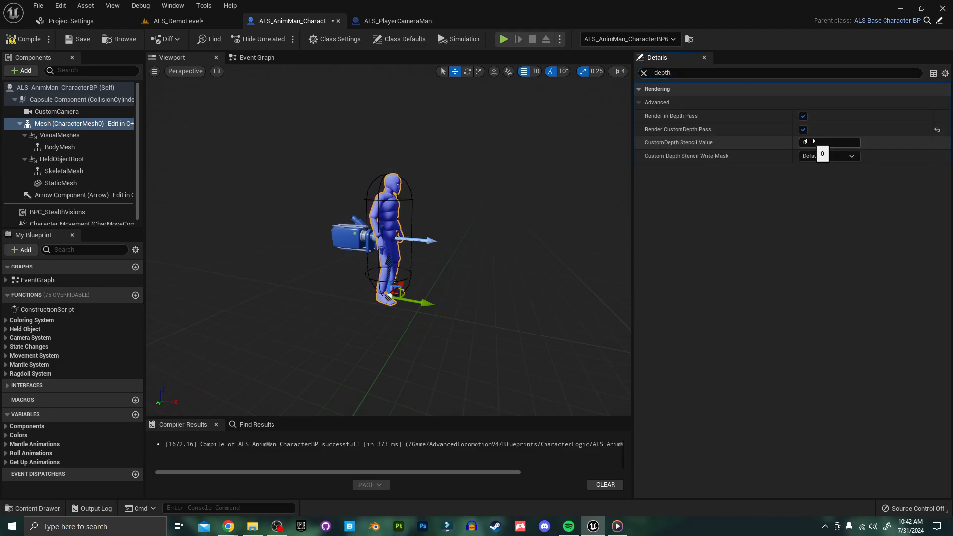
pyautogui.write('5')
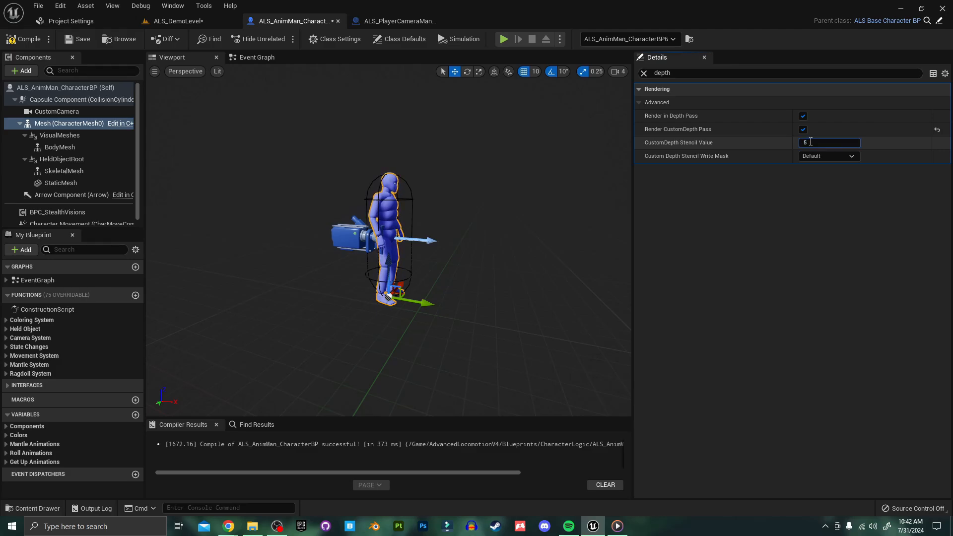
pyautogui.click(64, 171)
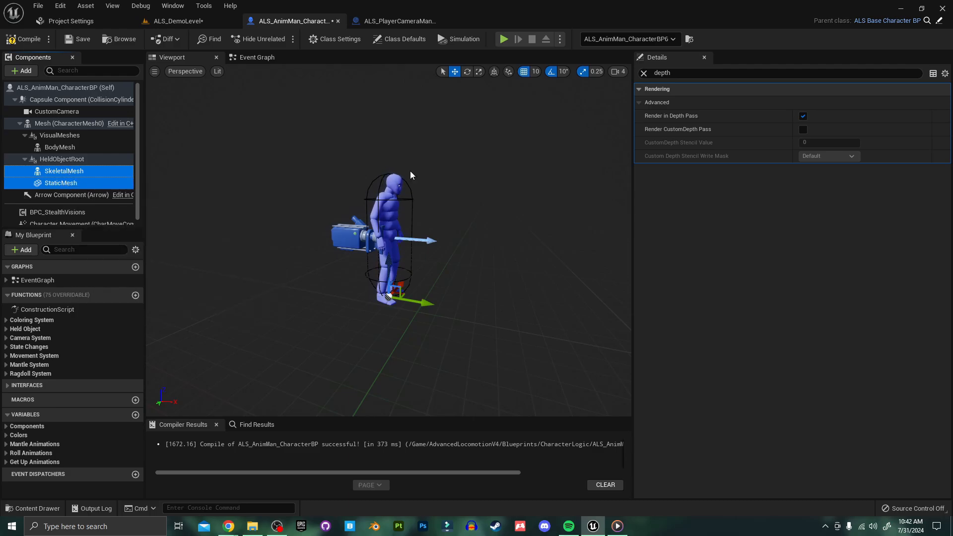
# Step: Enable custom depth with stencil 5 on both held-object meshes and play-test thermal vision
pyautogui.click(803, 129)
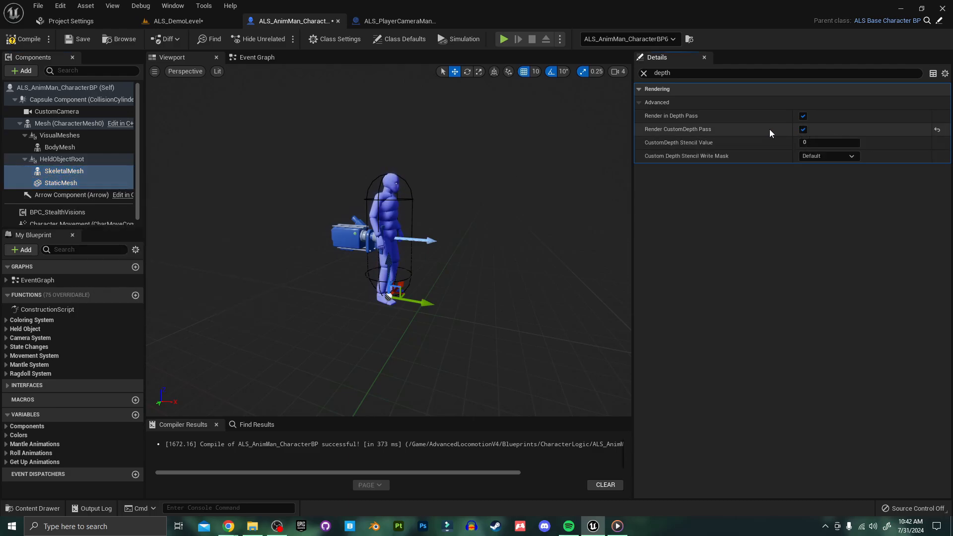
pyautogui.click(829, 142)
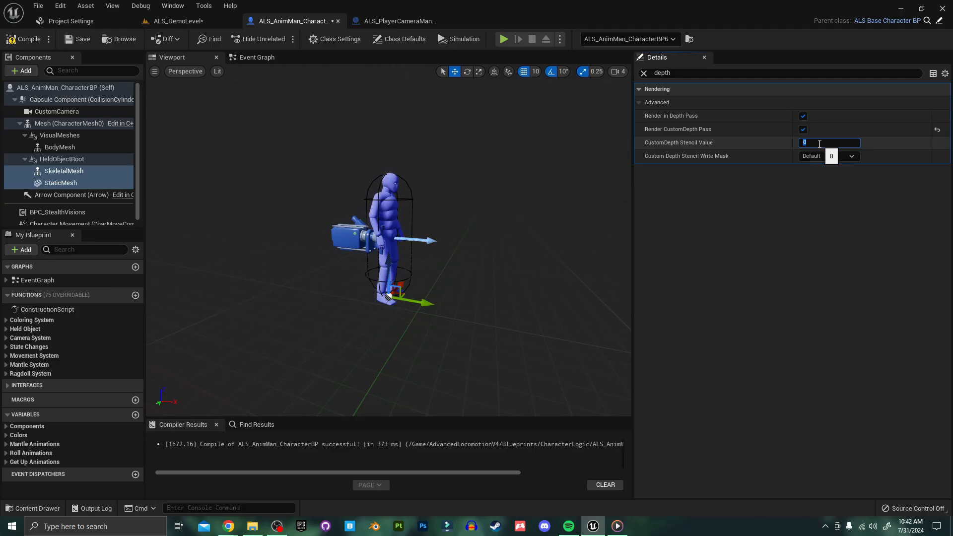
pyautogui.write('5')
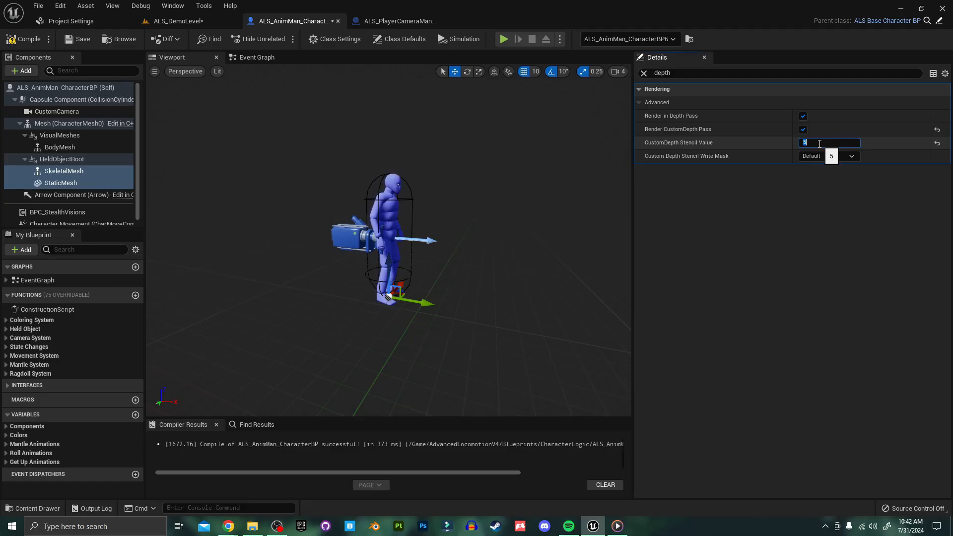
pyautogui.click(178, 21)
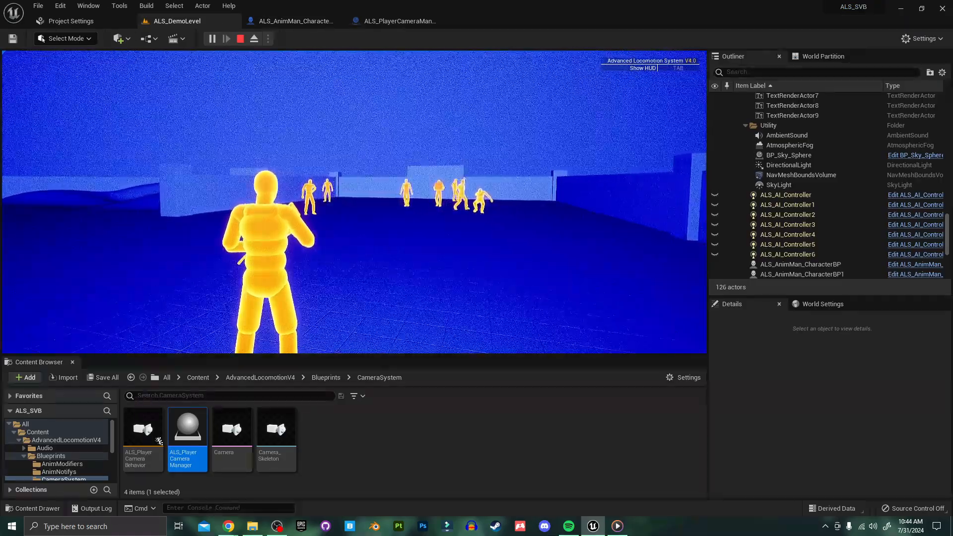